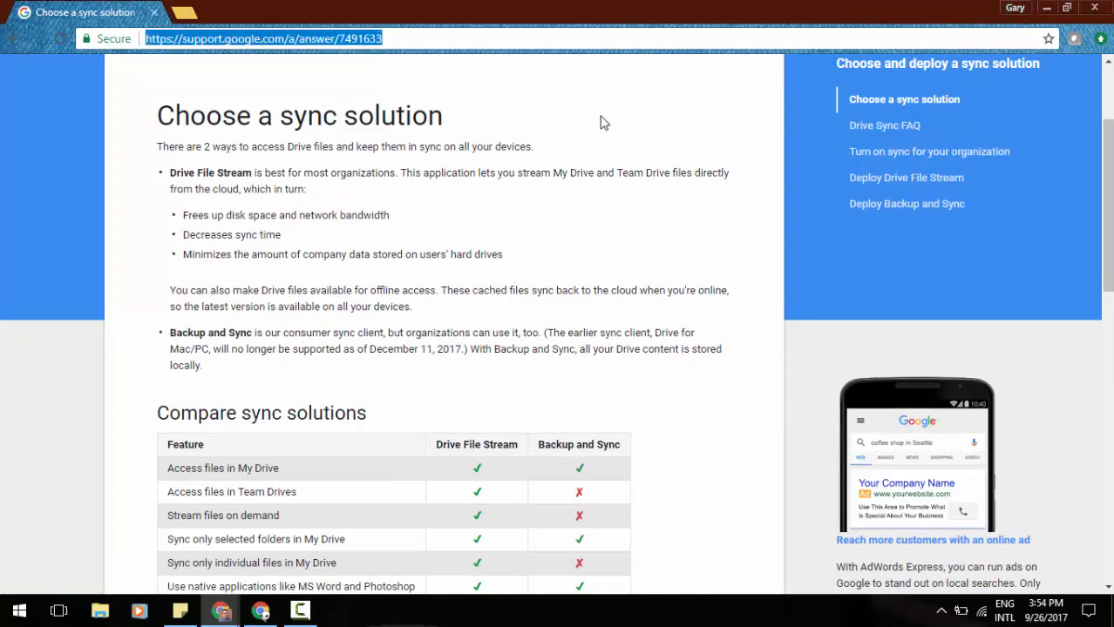
{"action": "mouse_move", "coordinate": [638, 190]}
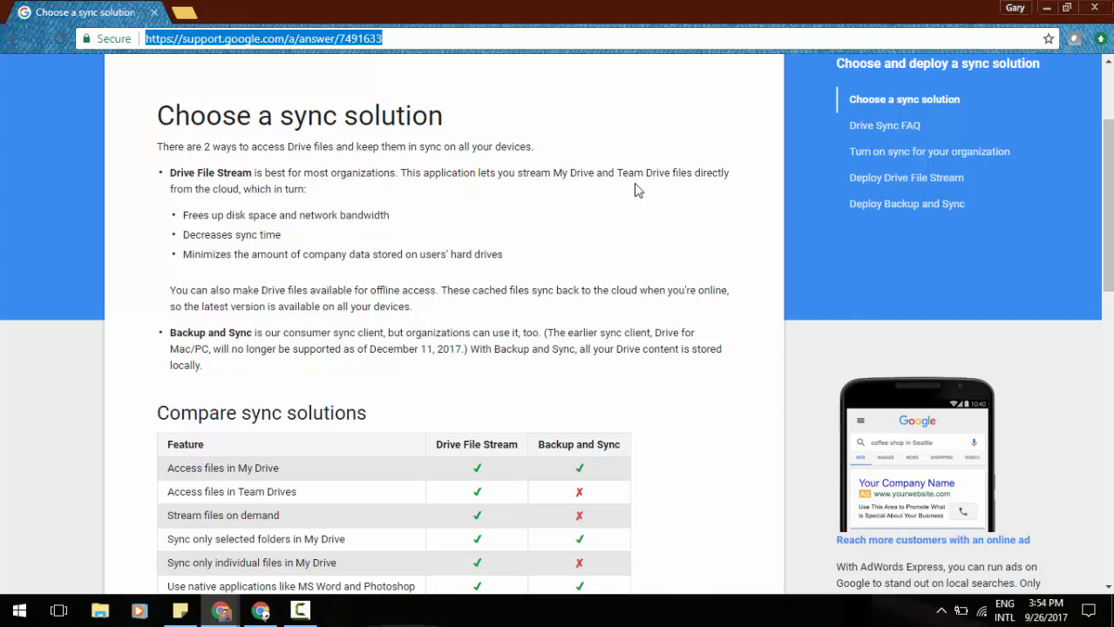
From the Drive Settings gear, open the Download Drive File Stream for Windows help page.
{"action": "scroll", "scroll_direction": "down", "scroll_amount": 3}
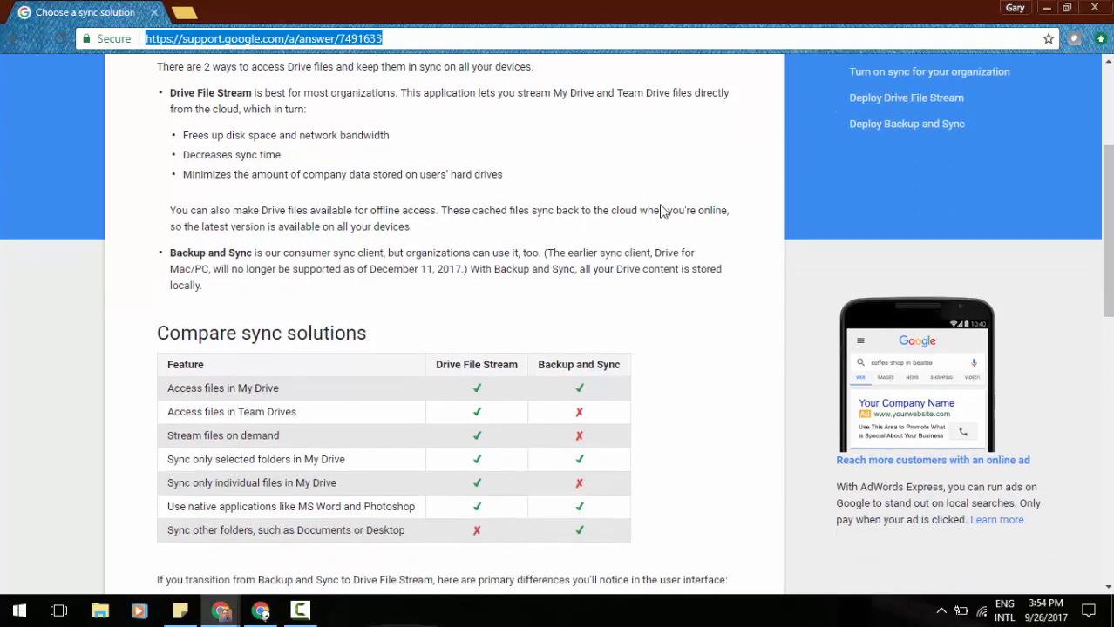
{"action": "scroll", "scroll_direction": "down", "scroll_amount": 3}
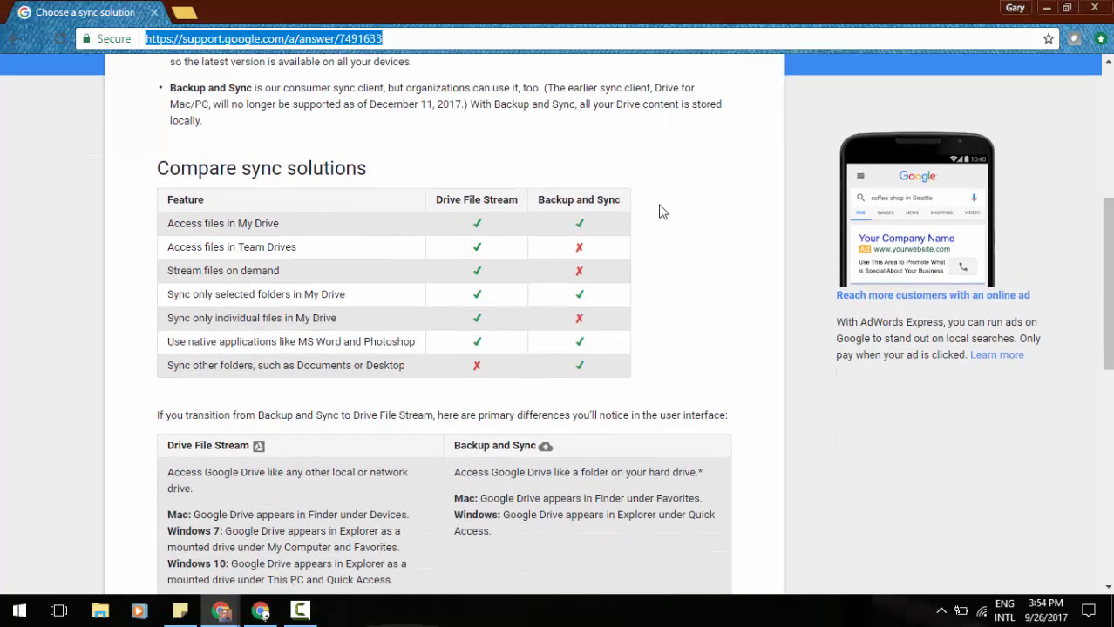
{"action": "mouse_move", "coordinate": [609, 155]}
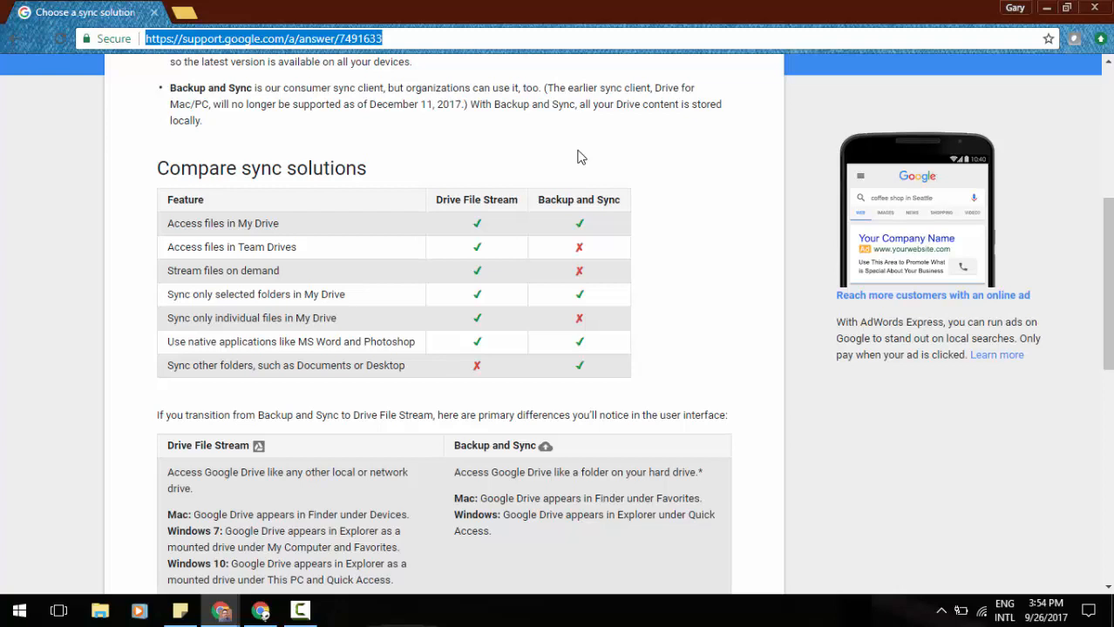
{"action": "scroll", "scroll_direction": "down", "scroll_amount": 3}
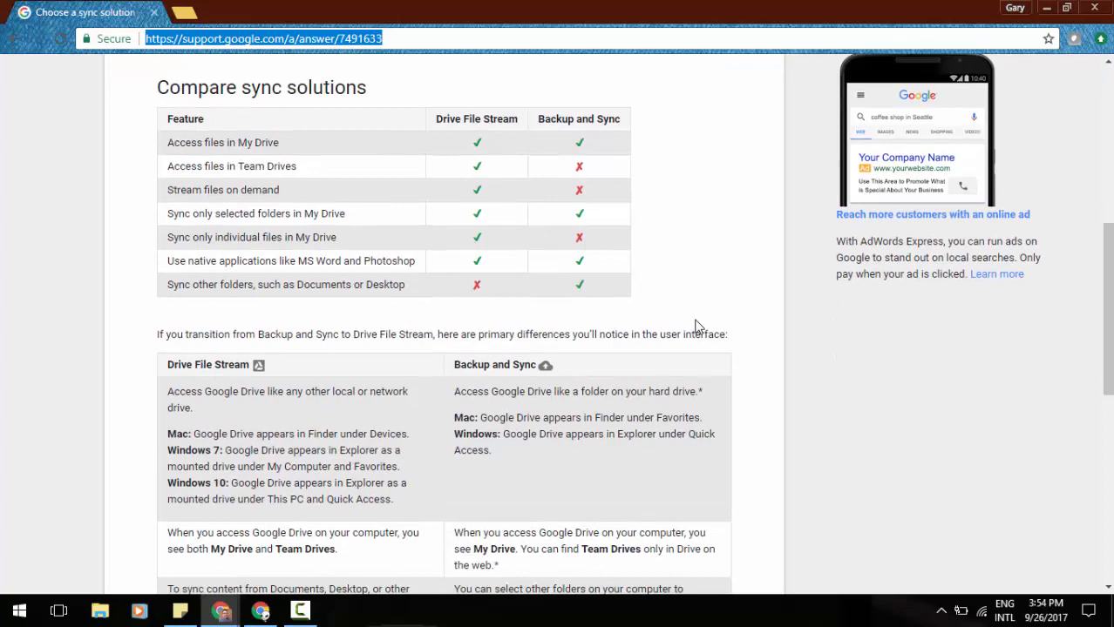
{"action": "scroll", "scroll_direction": "down", "scroll_amount": 3}
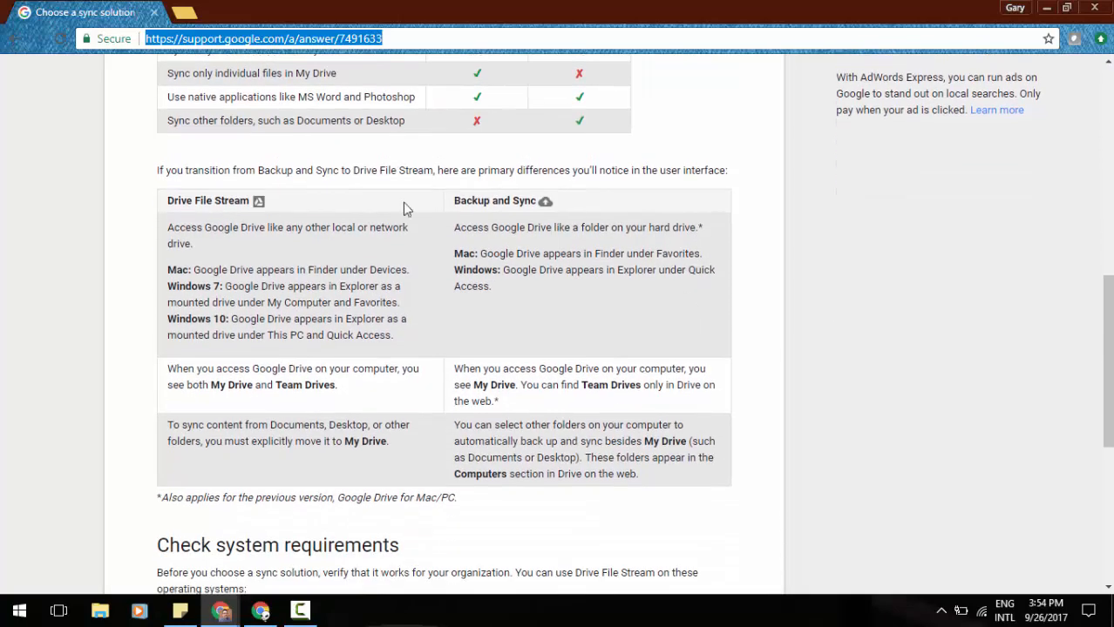
{"action": "mouse_move", "coordinate": [616, 362]}
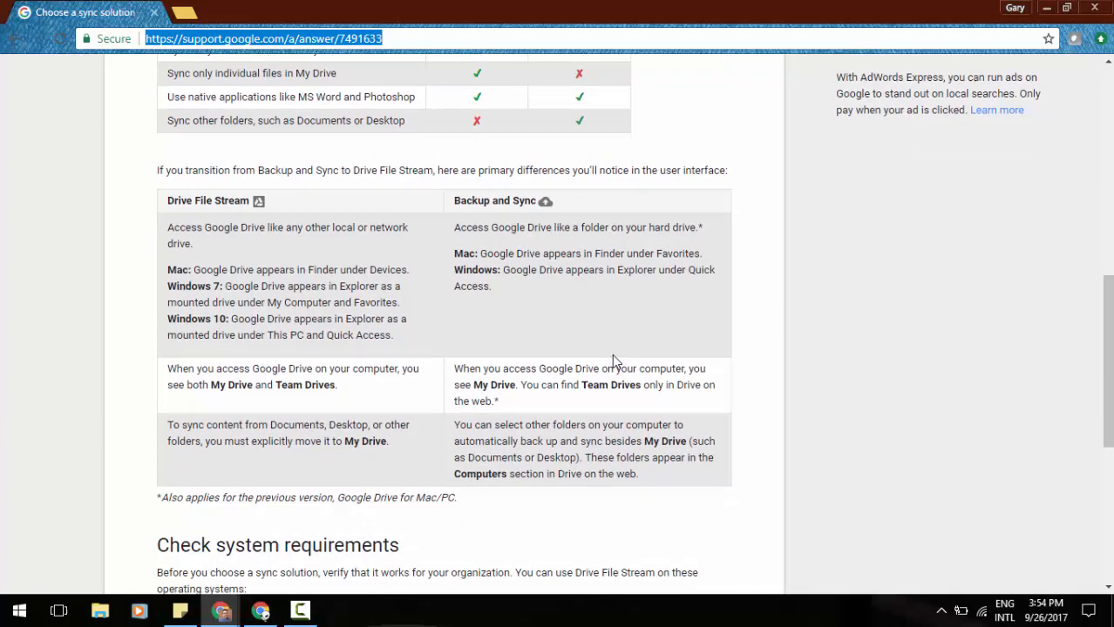
{"action": "scroll", "scroll_direction": "up", "scroll_amount": 3}
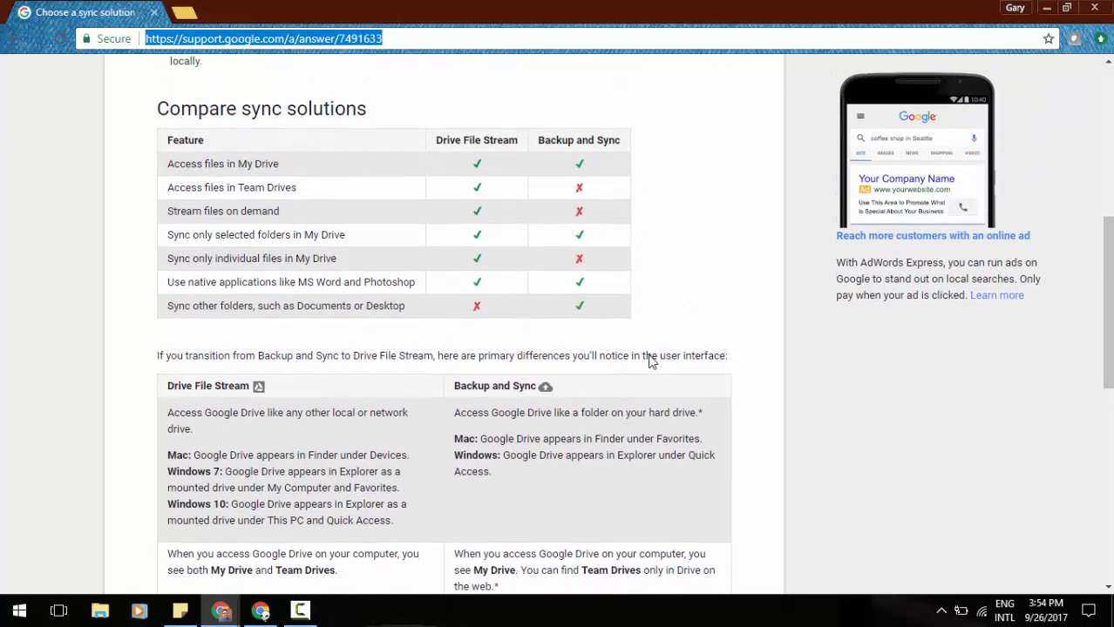
{"action": "scroll", "scroll_direction": "up", "scroll_amount": 3}
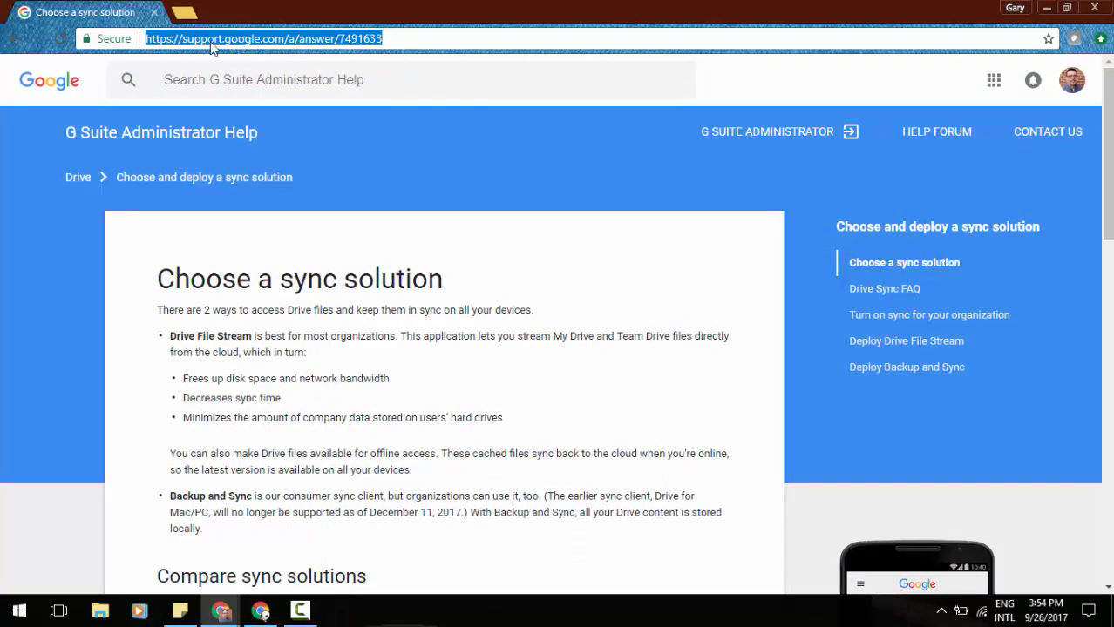
{"action": "mouse_move", "coordinate": [270, 50]}
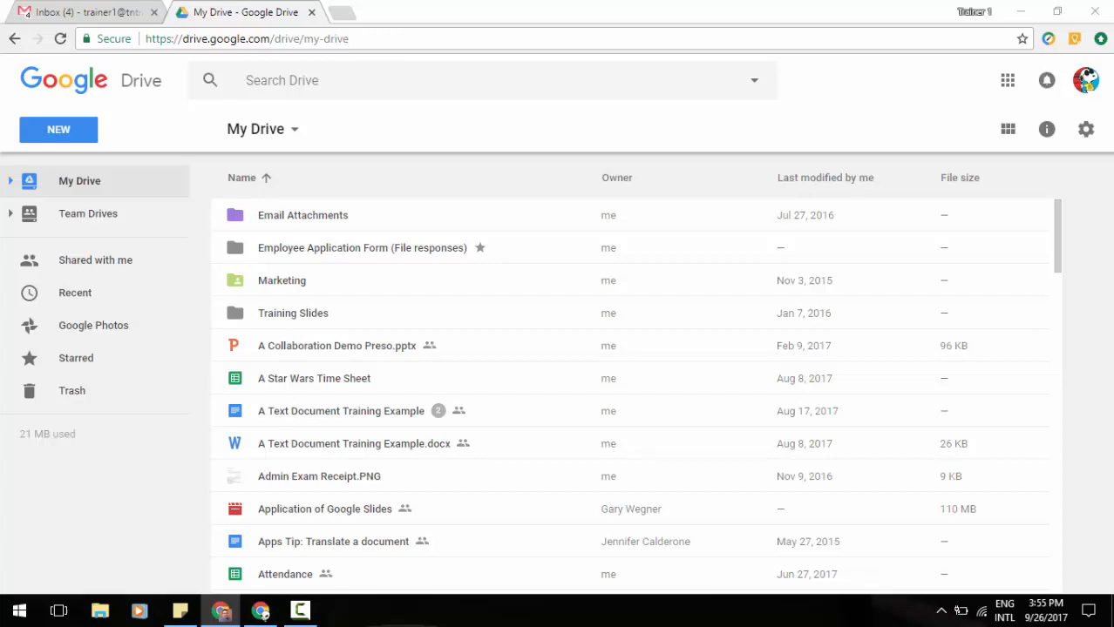
{"action": "mouse_move", "coordinate": [1106, 150]}
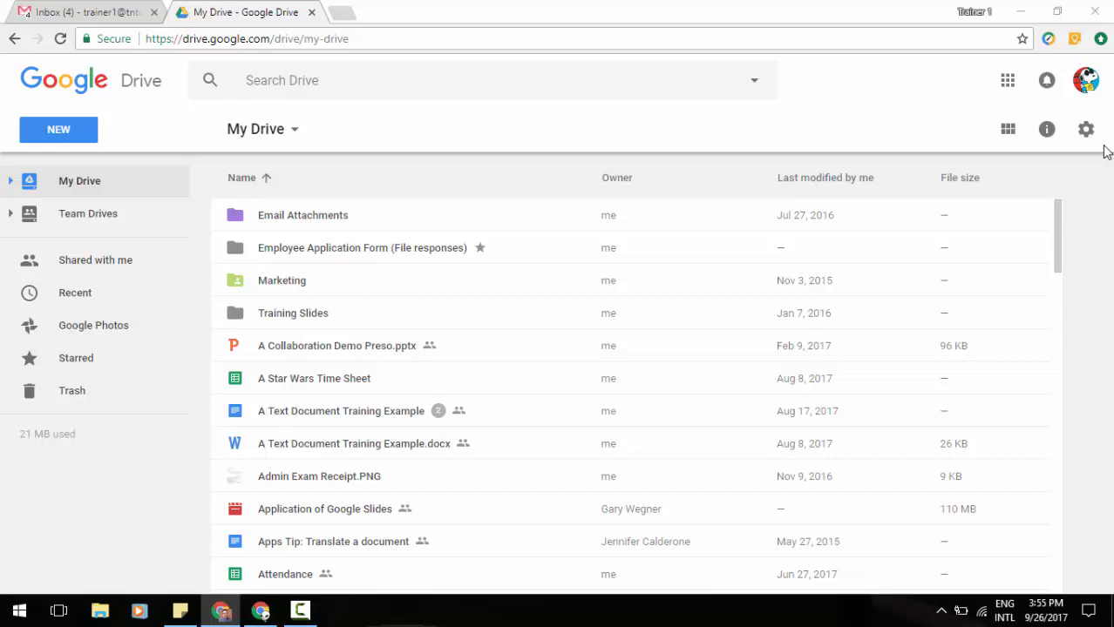
{"action": "left_click", "coordinate": [1086, 129]}
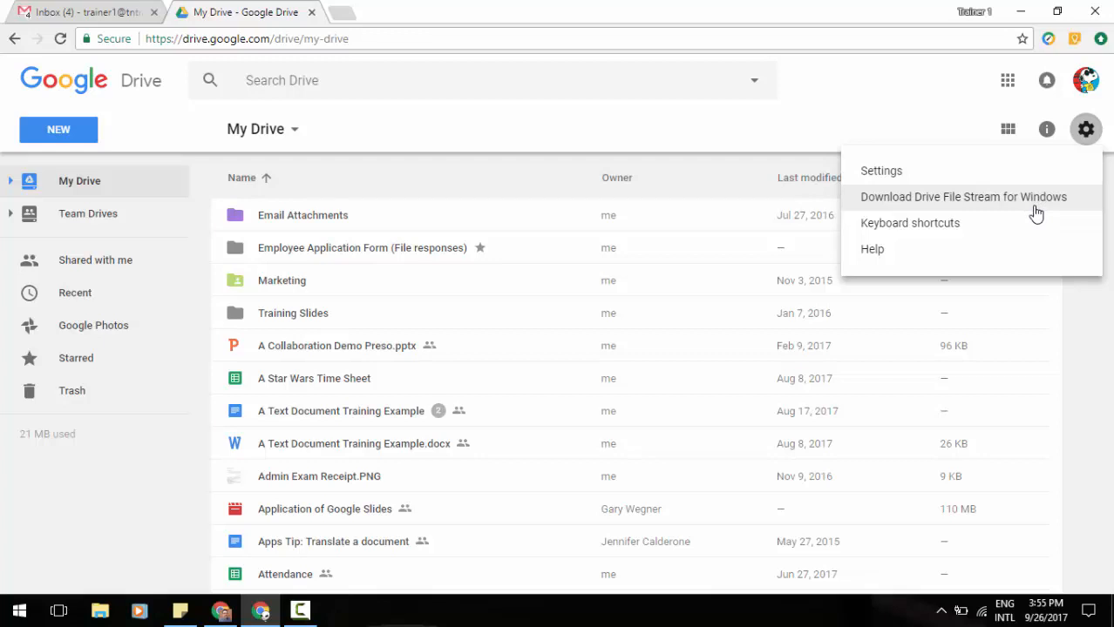
{"action": "left_click", "coordinate": [963, 196]}
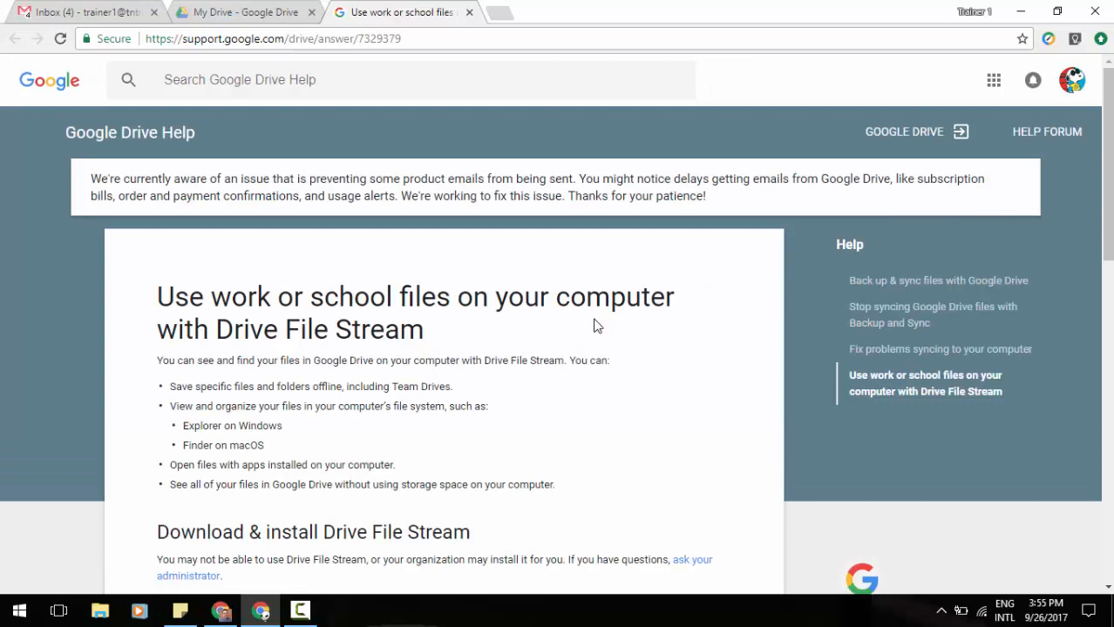
{"action": "scroll", "scroll_direction": "down", "scroll_amount": 3}
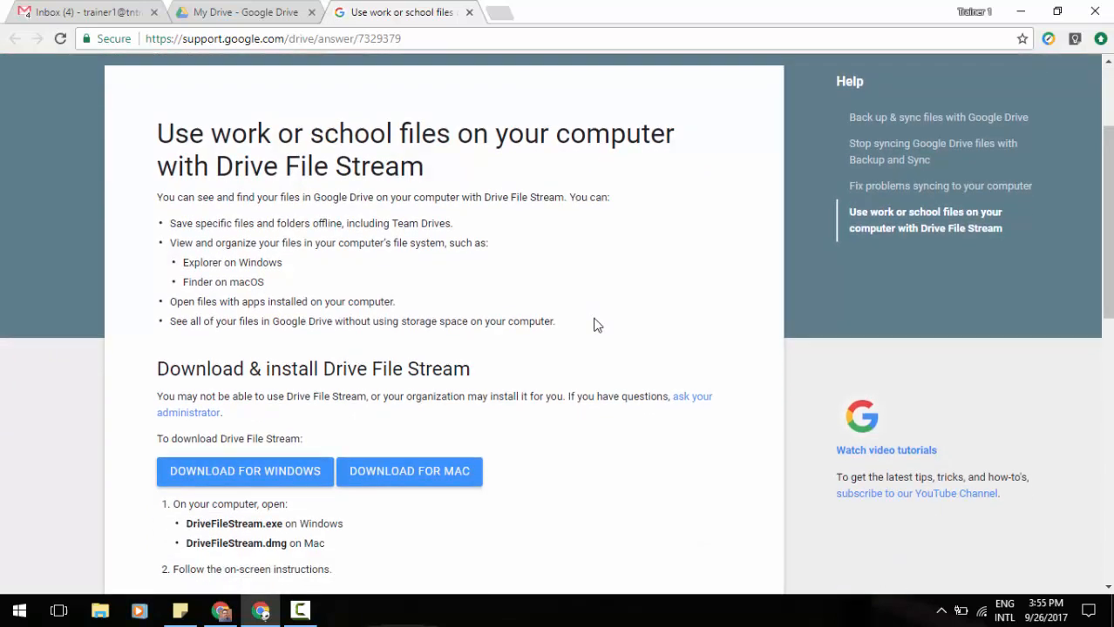
{"action": "scroll", "scroll_direction": "down", "scroll_amount": 3}
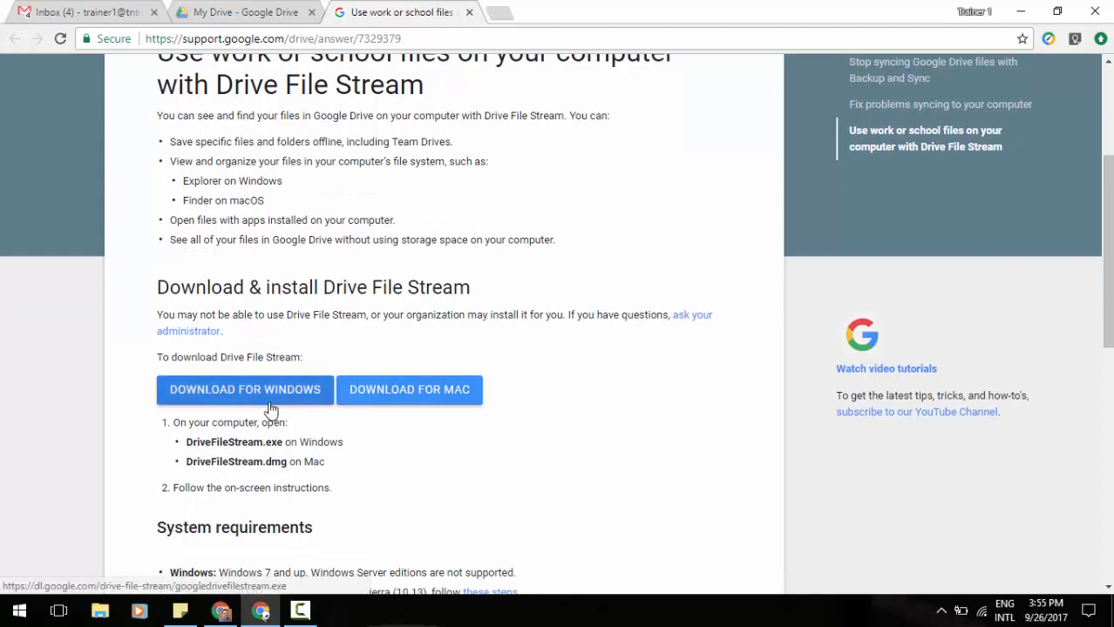
{"action": "mouse_move", "coordinate": [409, 390]}
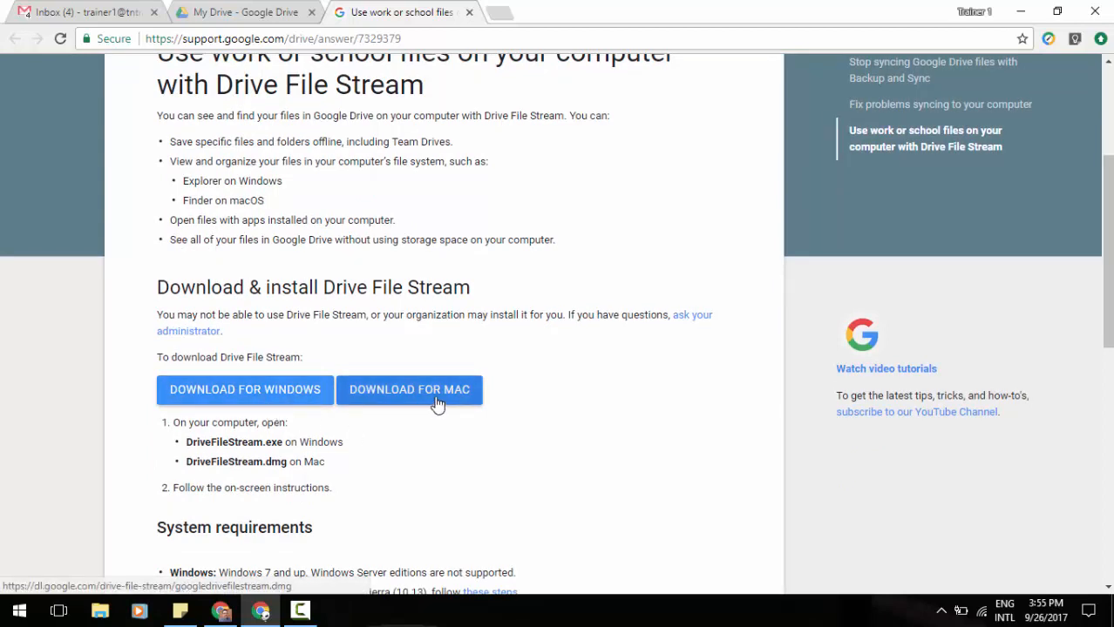
{"action": "mouse_move", "coordinate": [346, 393]}
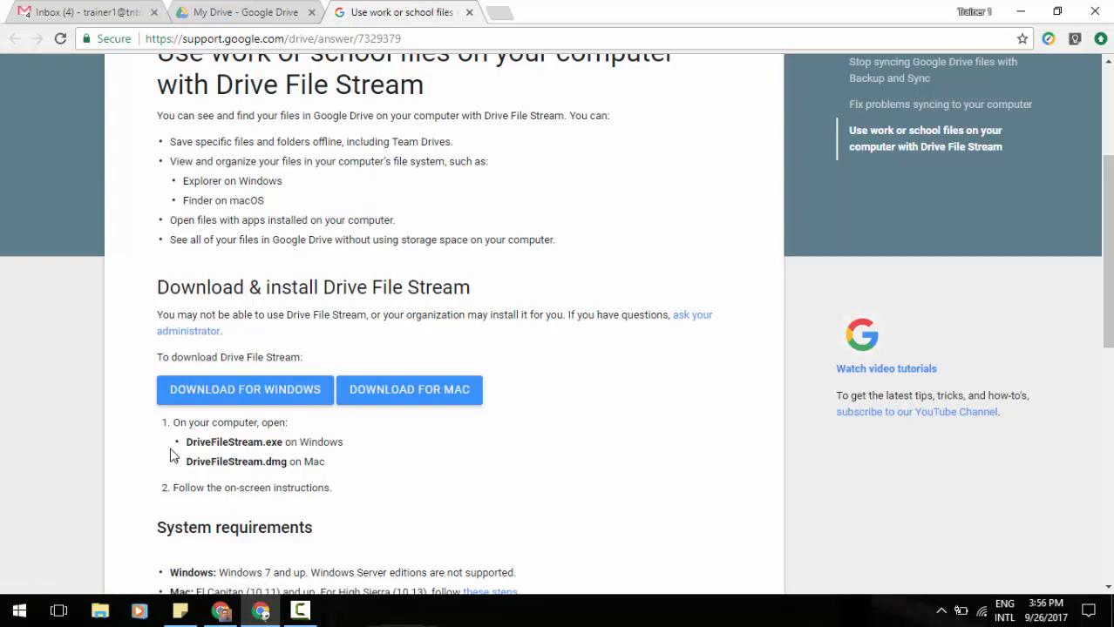
{"action": "mouse_move", "coordinate": [67, 561]}
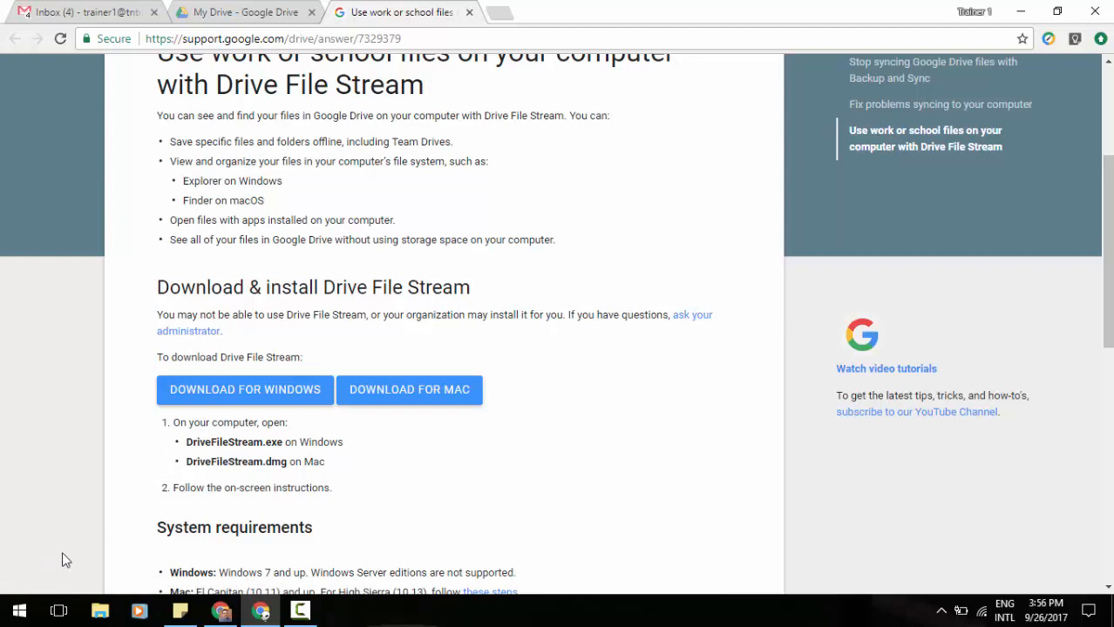
{"action": "mouse_move", "coordinate": [97, 559]}
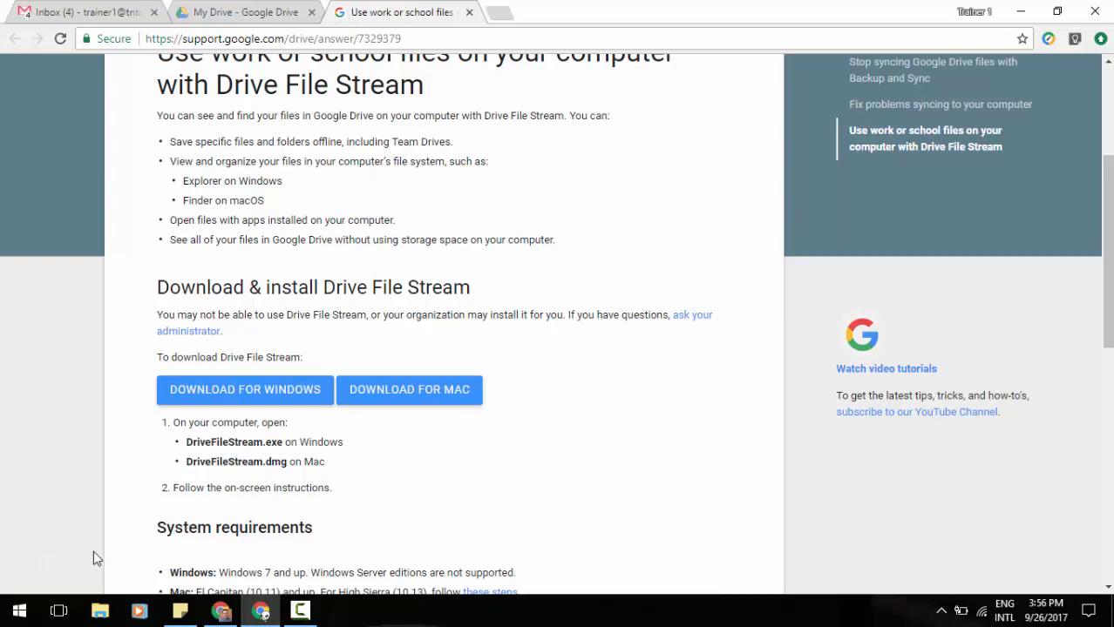
{"action": "scroll", "scroll_direction": "down", "scroll_amount": 3}
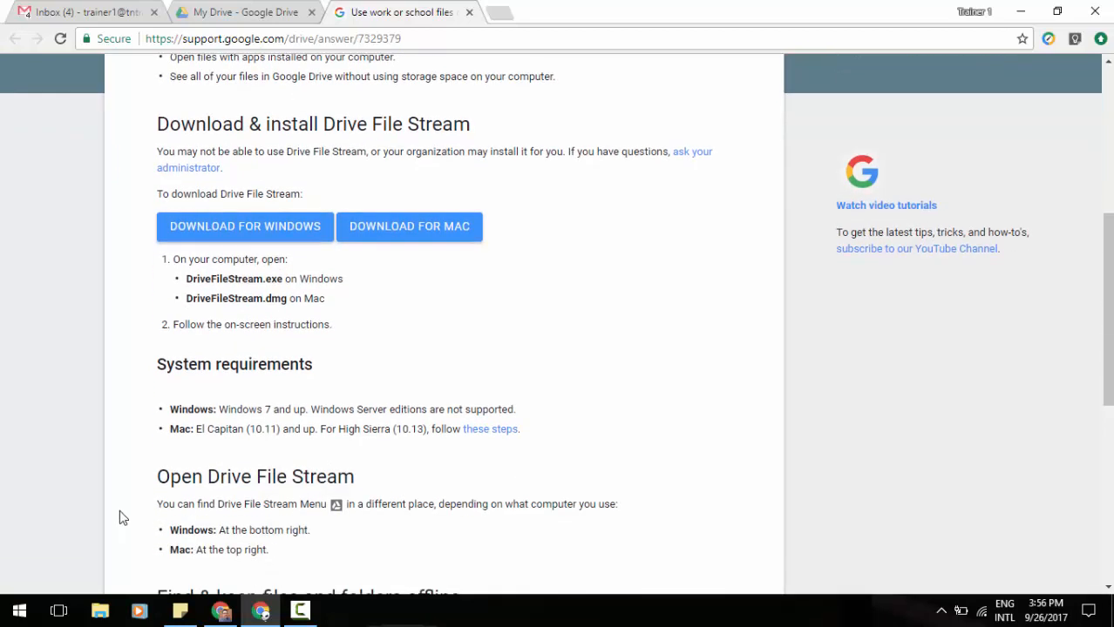
{"action": "scroll", "scroll_direction": "down", "scroll_amount": 3}
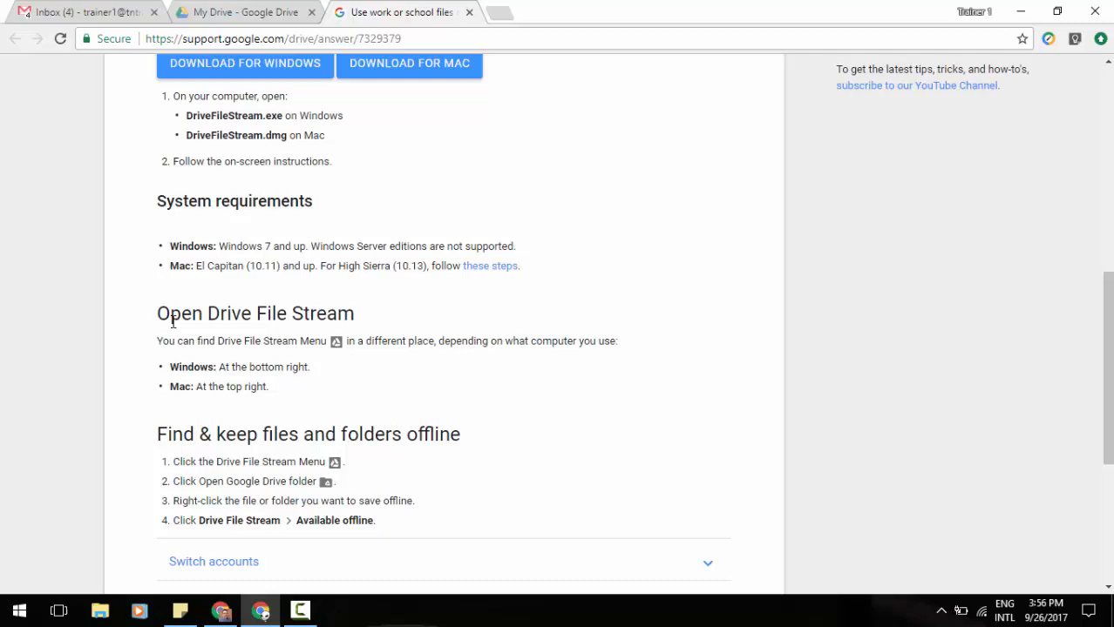
{"action": "mouse_move", "coordinate": [126, 432]}
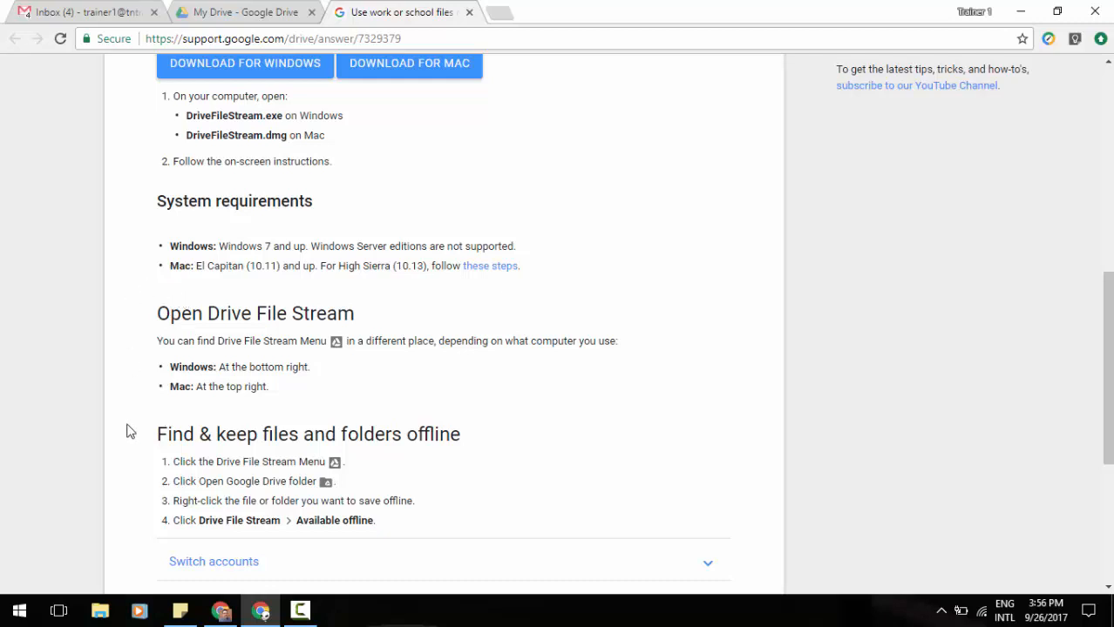
{"action": "mouse_move", "coordinate": [167, 531]}
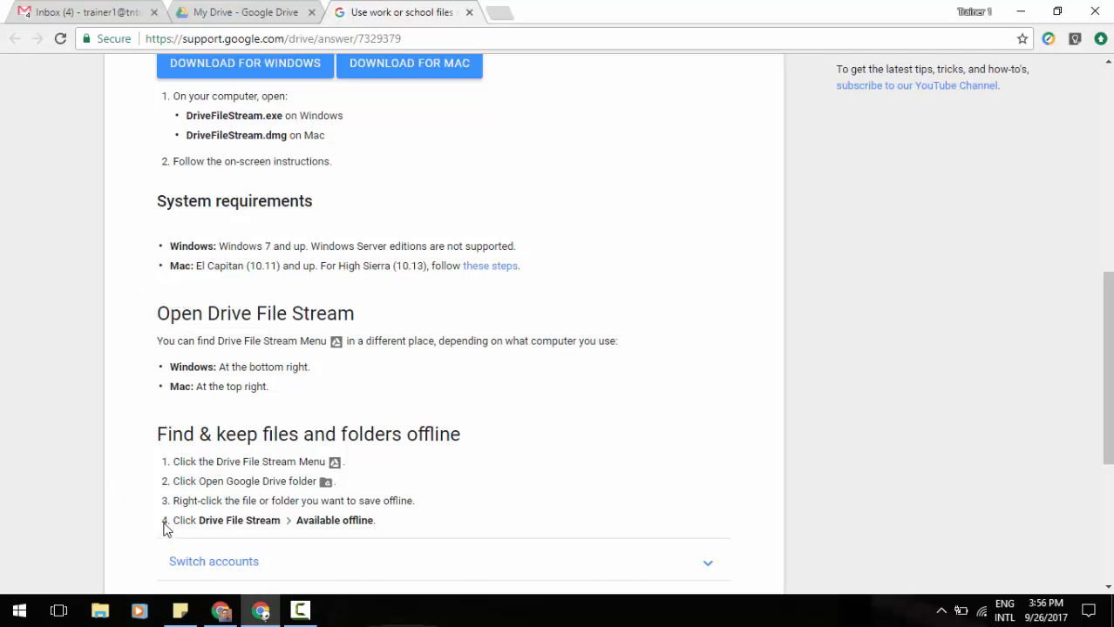
{"action": "mouse_move", "coordinate": [392, 203]}
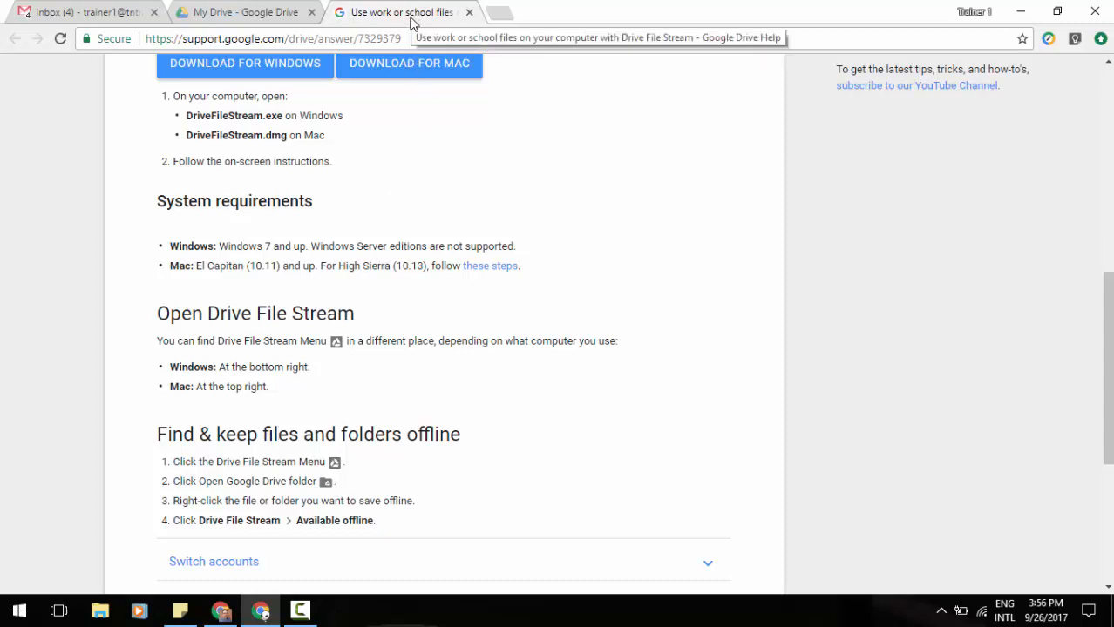
{"action": "left_click", "coordinate": [245, 13]}
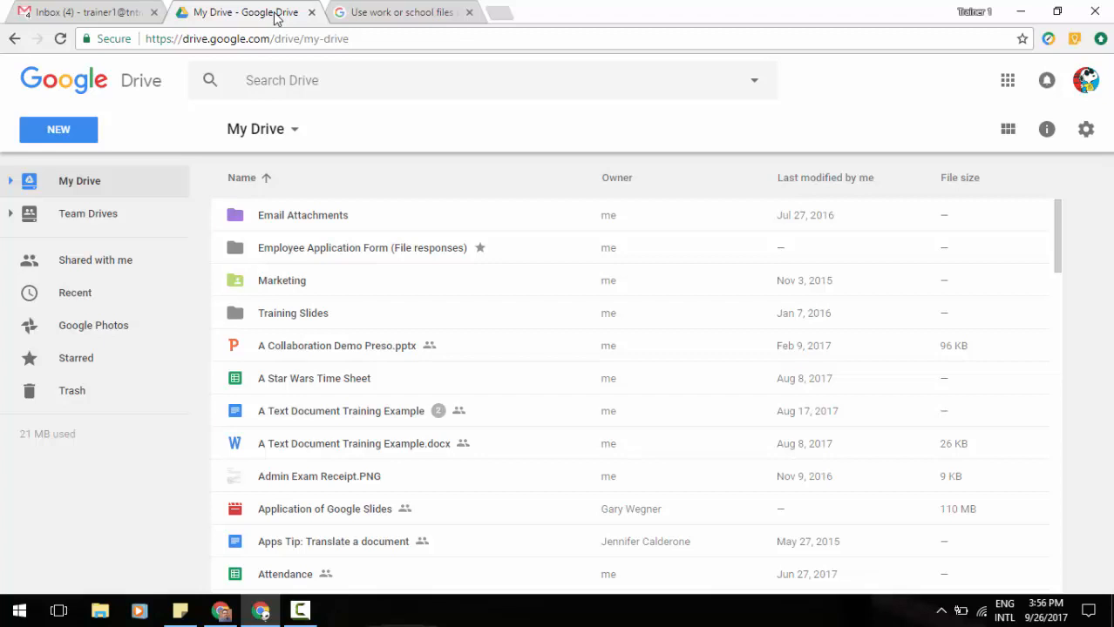
{"action": "mouse_move", "coordinate": [657, 372]}
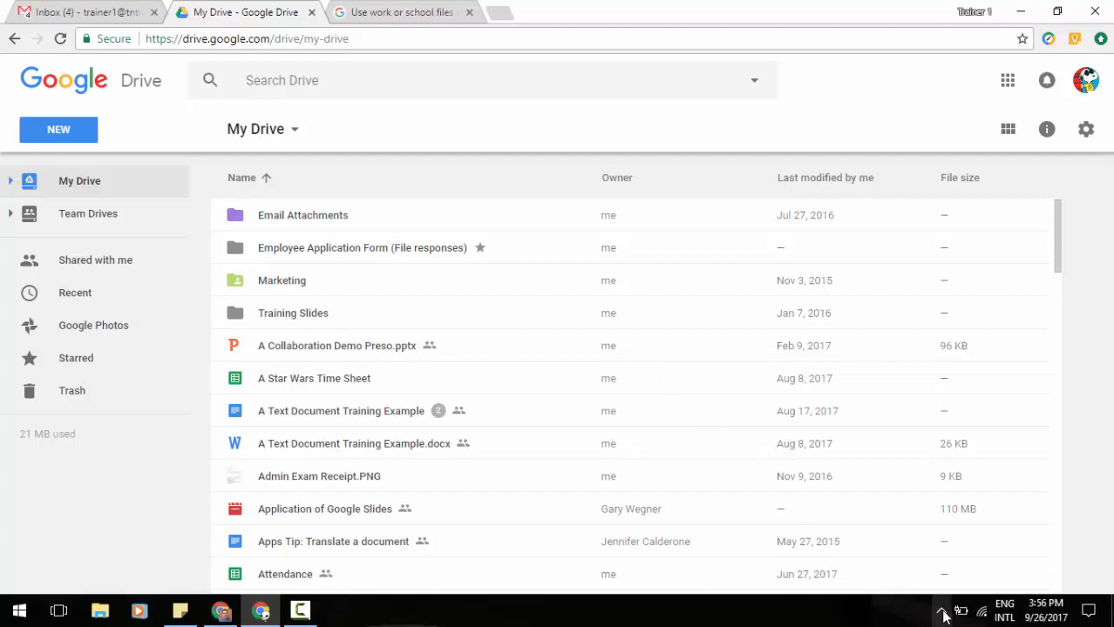
Show hidden tray icons and open the Drive File Stream status panel.
{"action": "left_click", "coordinate": [942, 612]}
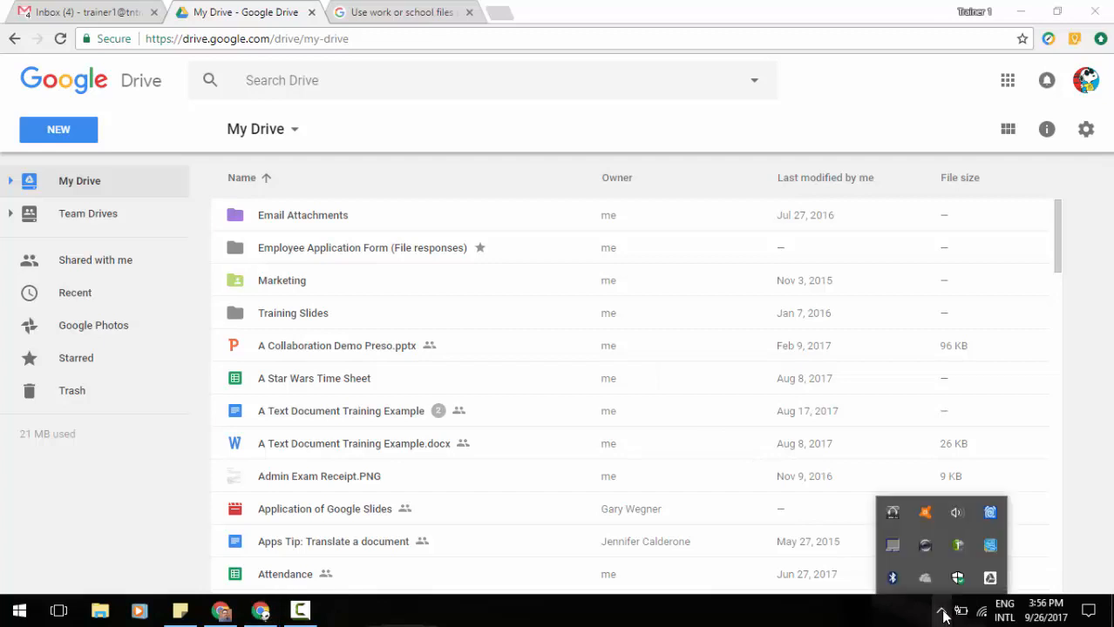
{"action": "mouse_move", "coordinate": [990, 577]}
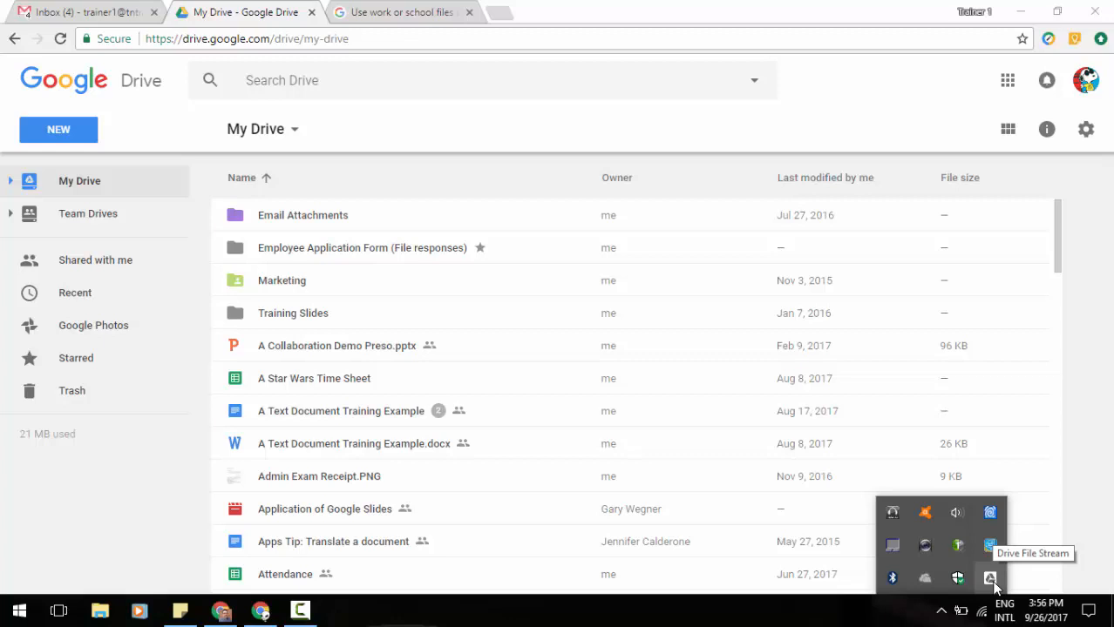
{"action": "left_click", "coordinate": [989, 578]}
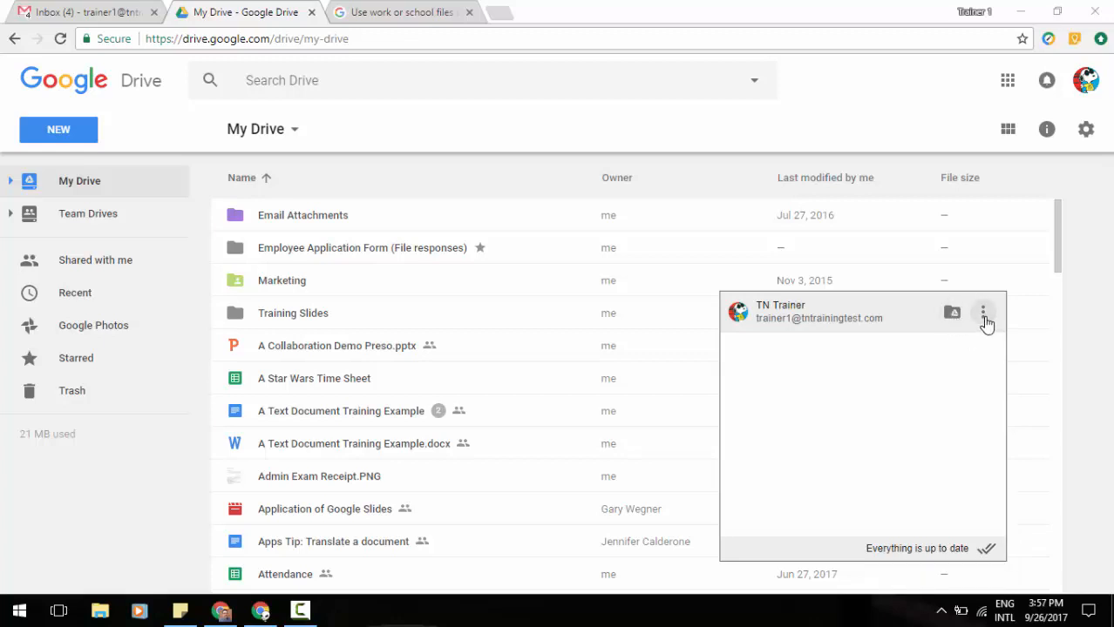
Open the Drive File Stream account options menu, then dismiss it without choosing anything.
{"action": "left_click", "coordinate": [983, 312]}
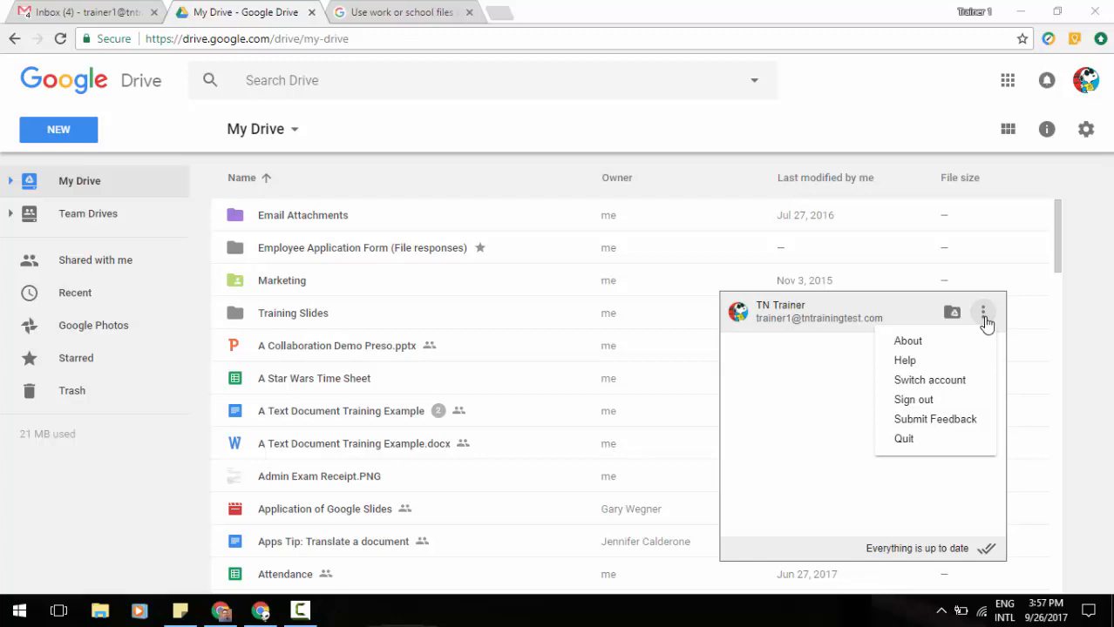
{"action": "left_click", "coordinate": [857, 443]}
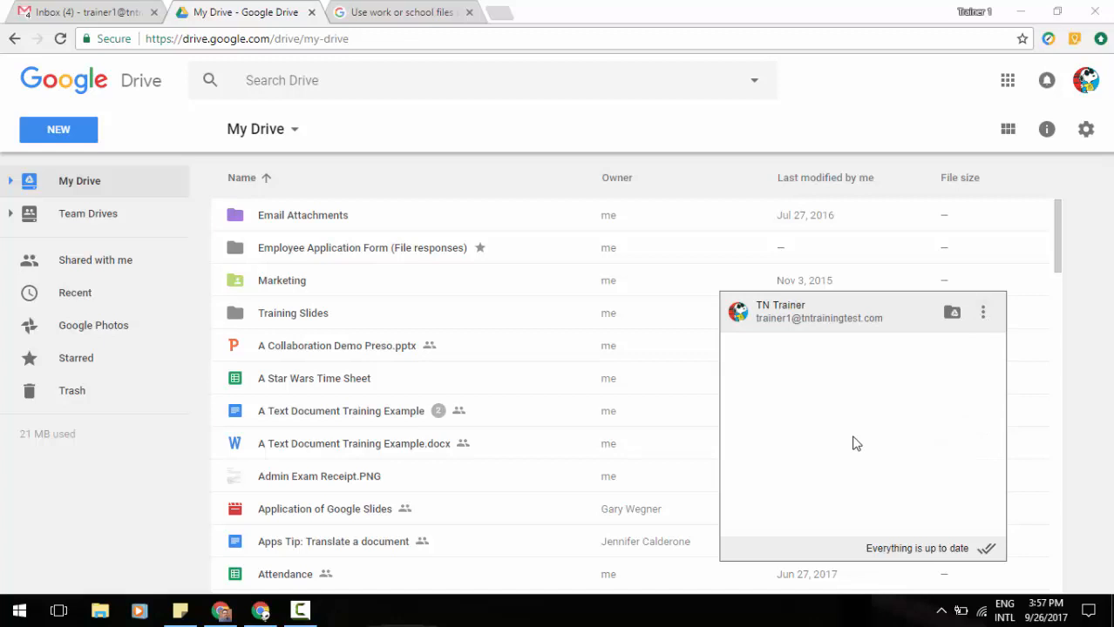
{"action": "mouse_move", "coordinate": [964, 336]}
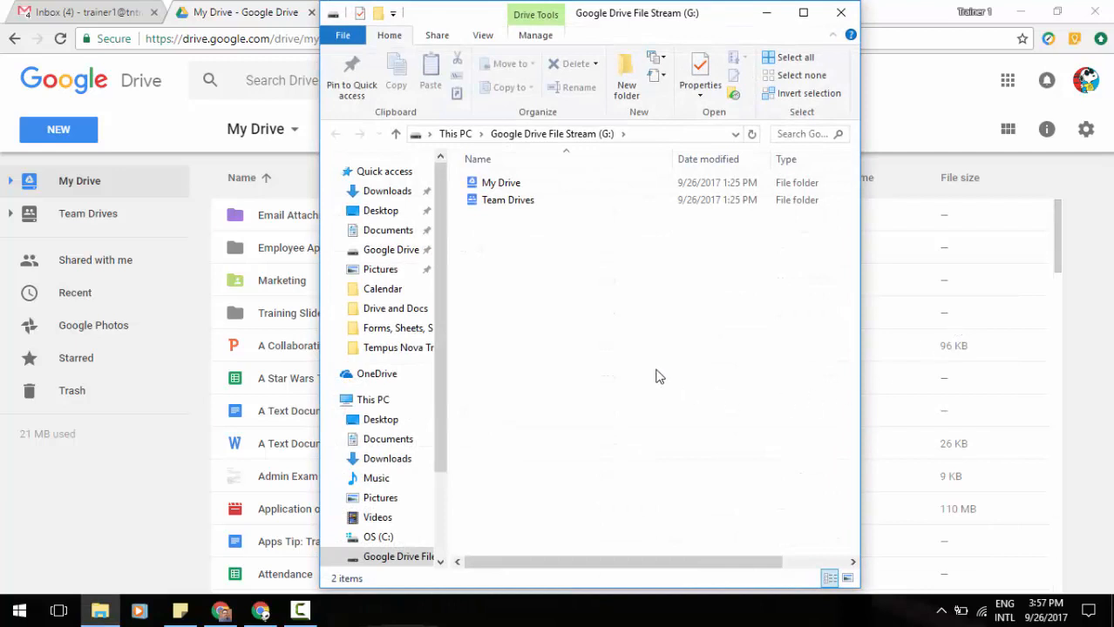
{"action": "mouse_move", "coordinate": [563, 328]}
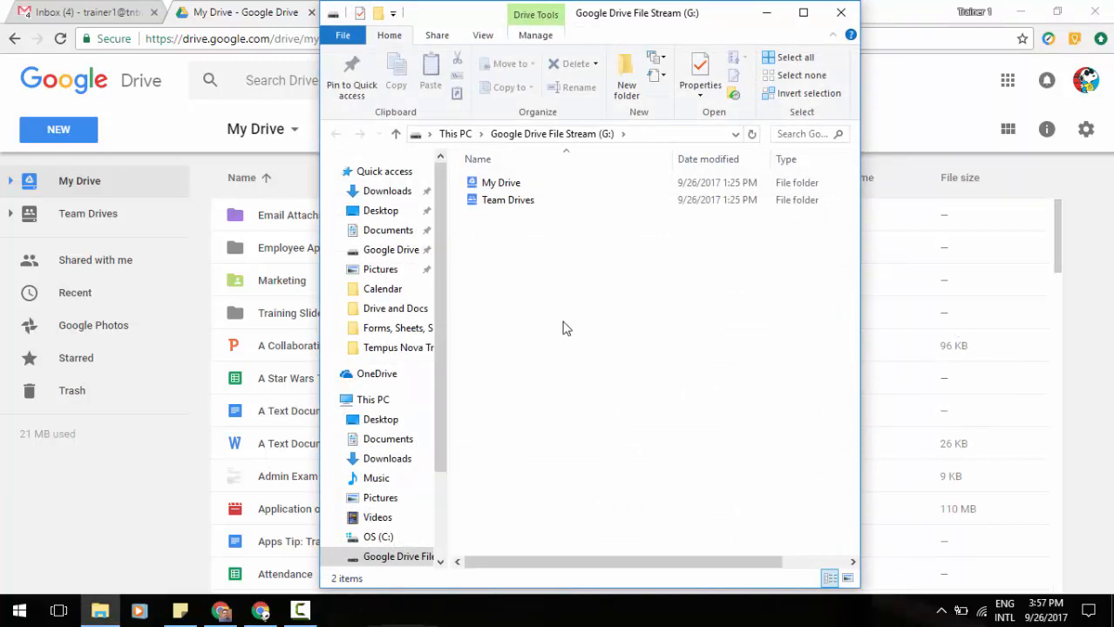
{"action": "mouse_move", "coordinate": [514, 234]}
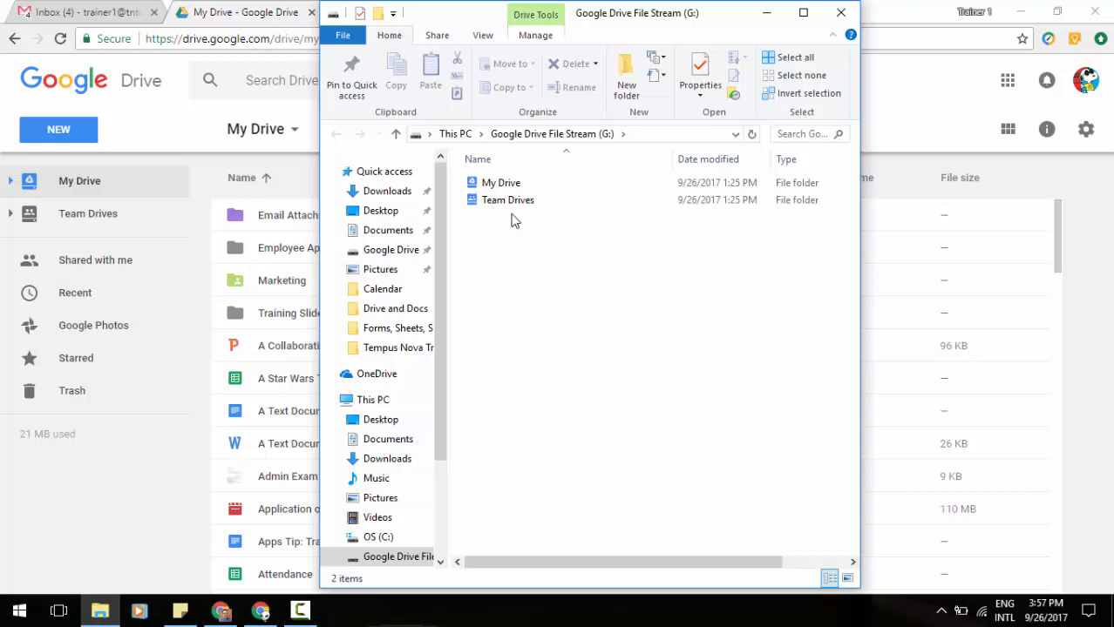
Open the My Drive folder on the Google Drive File Stream (G:) drive.
{"action": "left_click", "coordinate": [501, 182]}
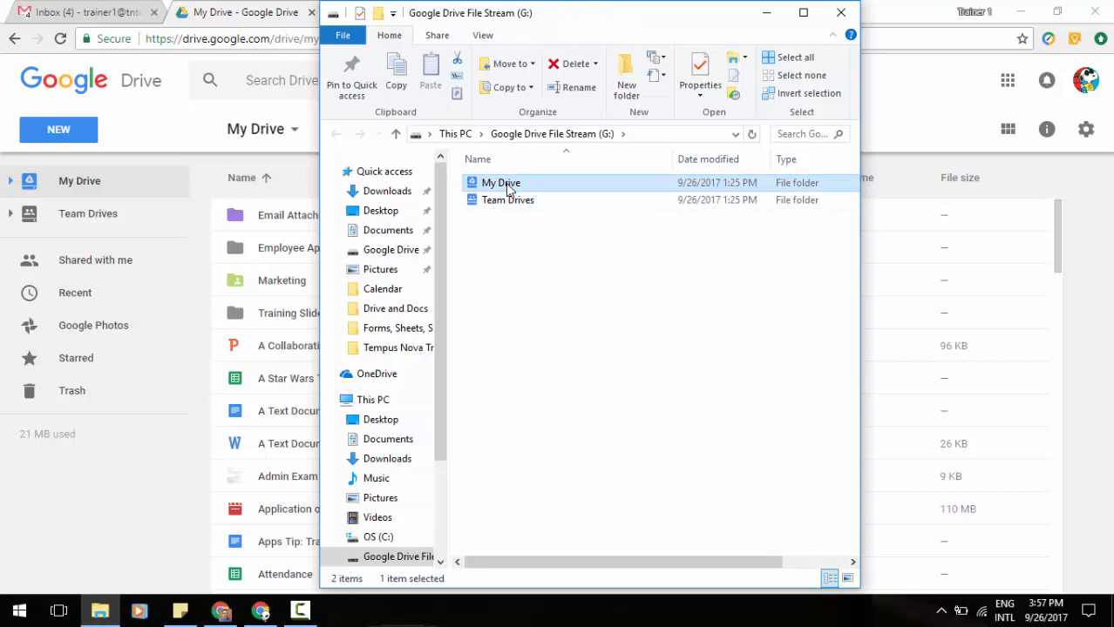
{"action": "double_click", "coordinate": [501, 182]}
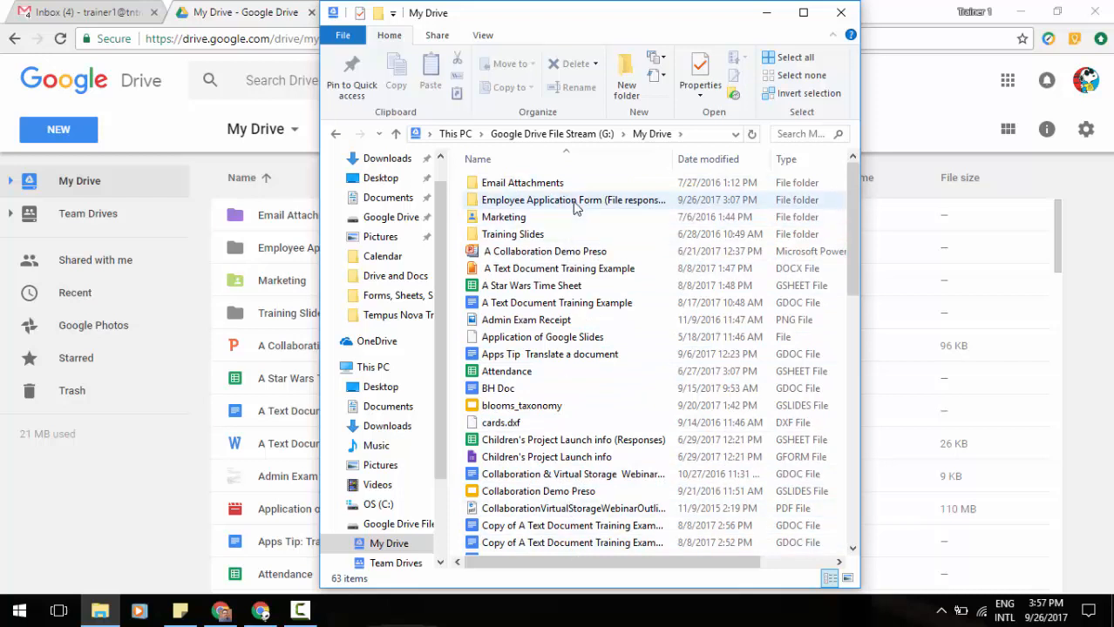
{"action": "mouse_move", "coordinate": [576, 187]}
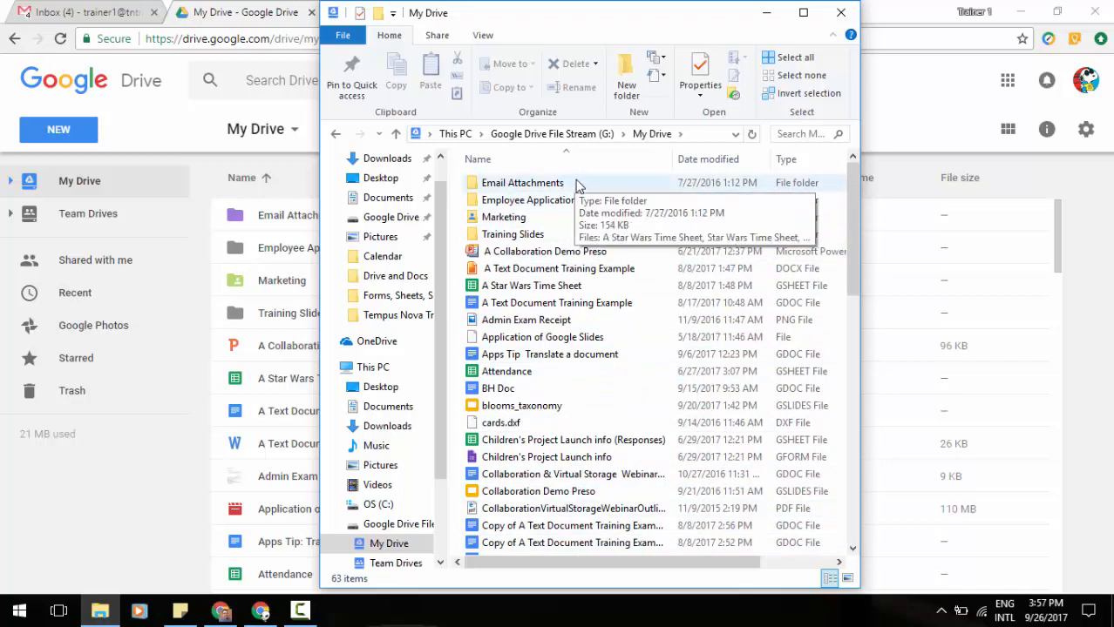
Bring up the right-click menu for the Email Attachments folder.
{"action": "left_click", "coordinate": [522, 182]}
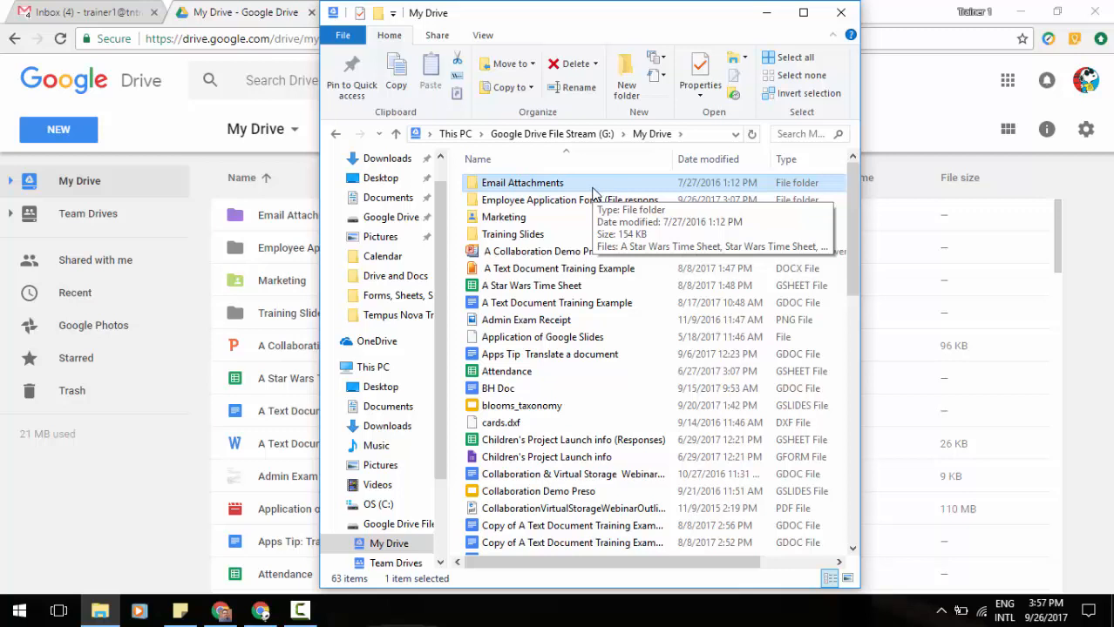
{"action": "right_click", "coordinate": [522, 182]}
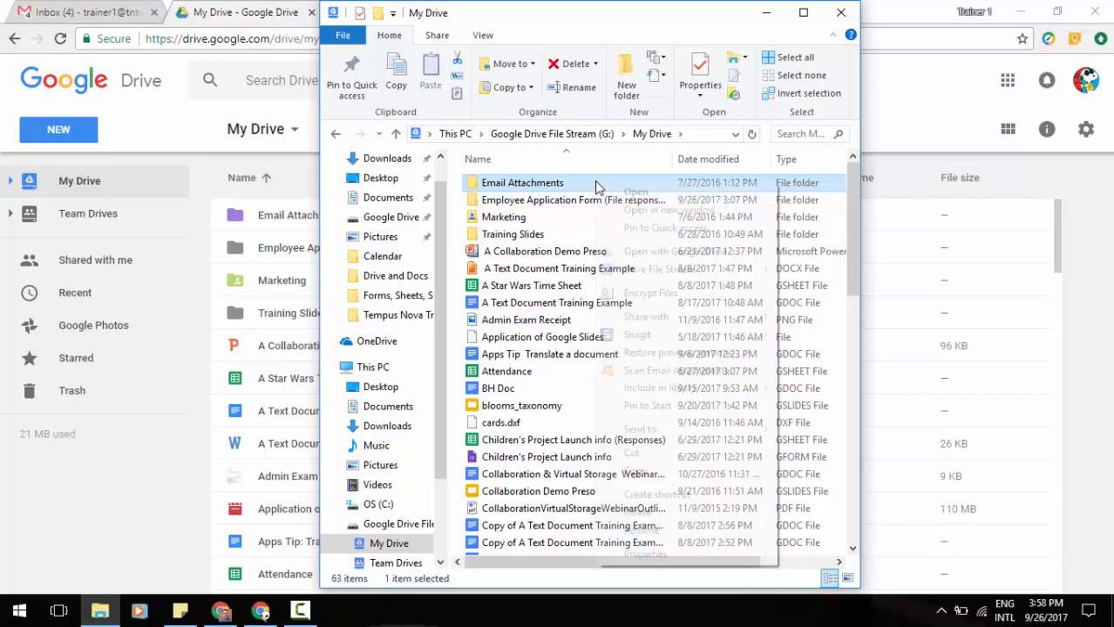
{"action": "right_click", "coordinate": [521, 183]}
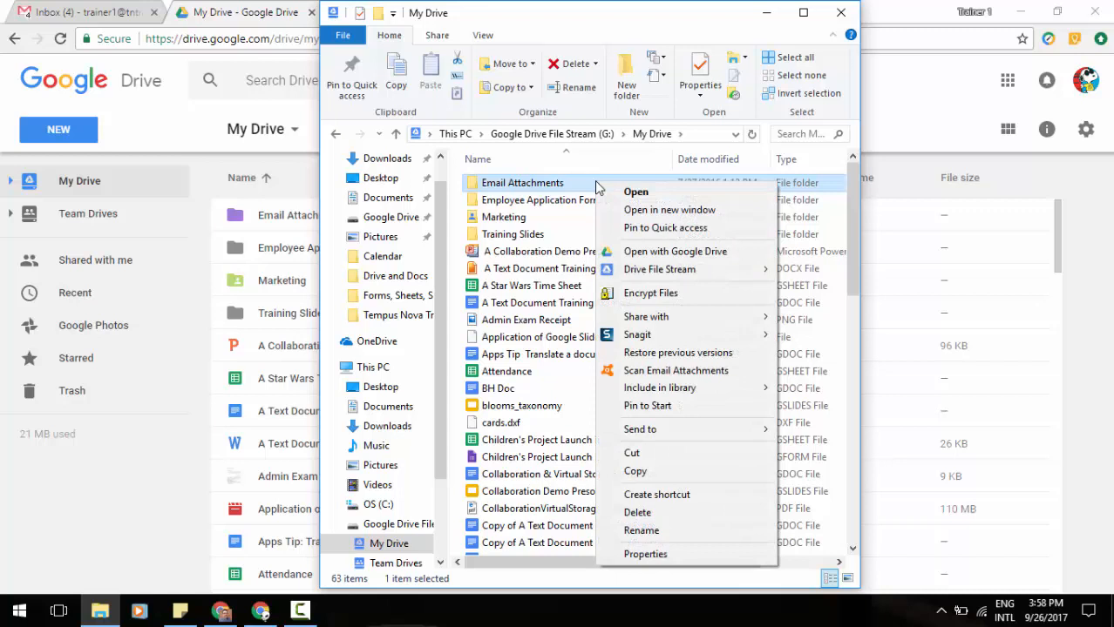
{"action": "mouse_move", "coordinate": [660, 268]}
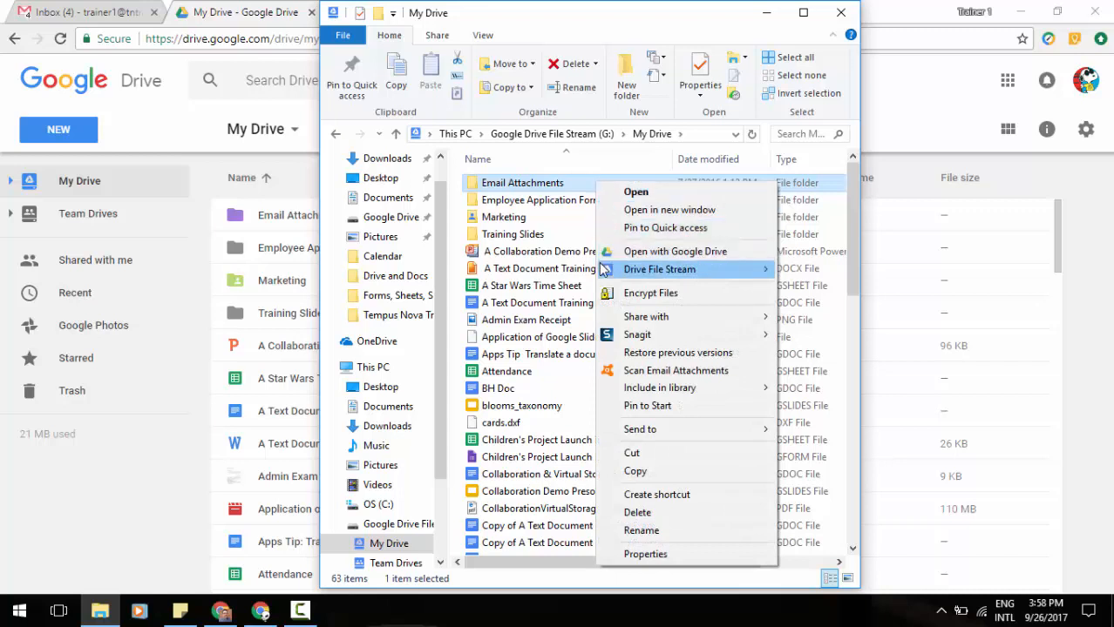
{"action": "mouse_move", "coordinate": [659, 268]}
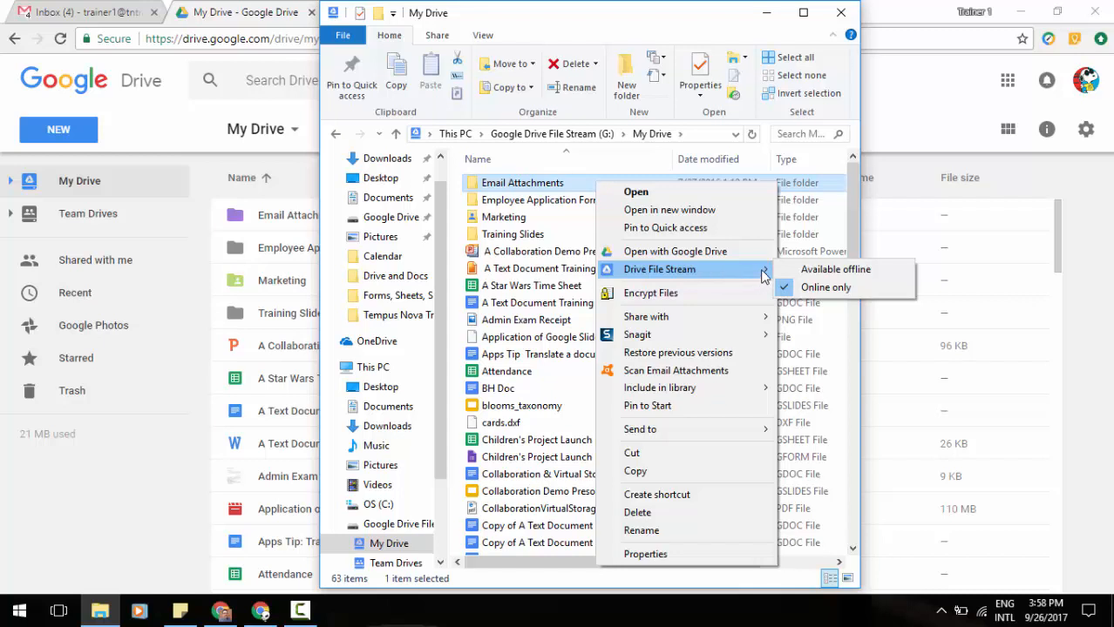
{"action": "mouse_move", "coordinate": [767, 278]}
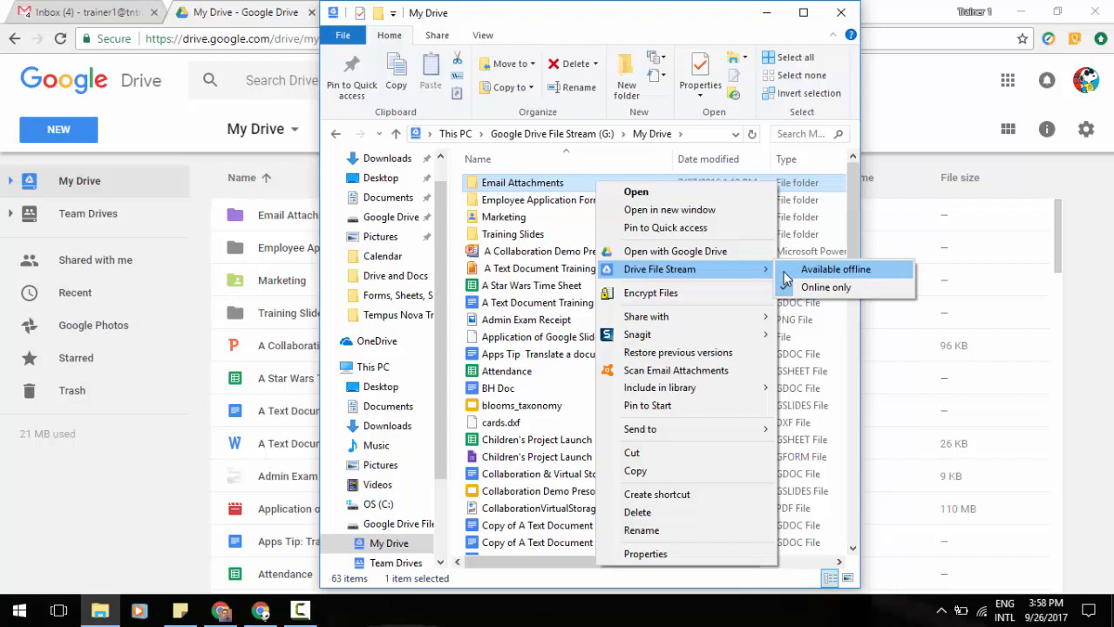
{"action": "mouse_move", "coordinate": [541, 362]}
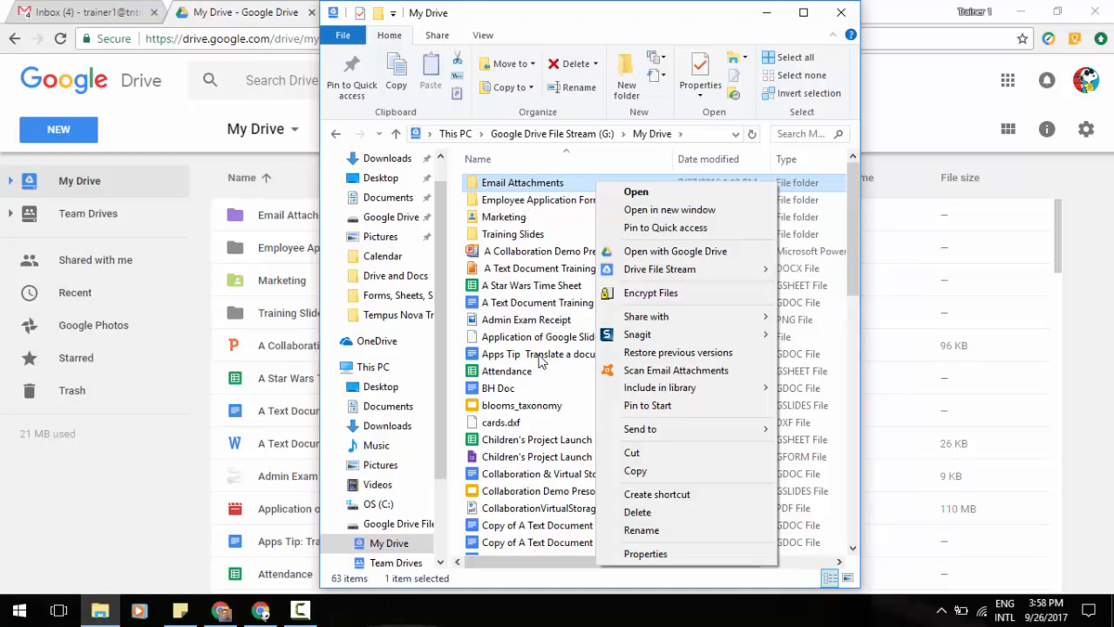
{"action": "mouse_move", "coordinate": [547, 364]}
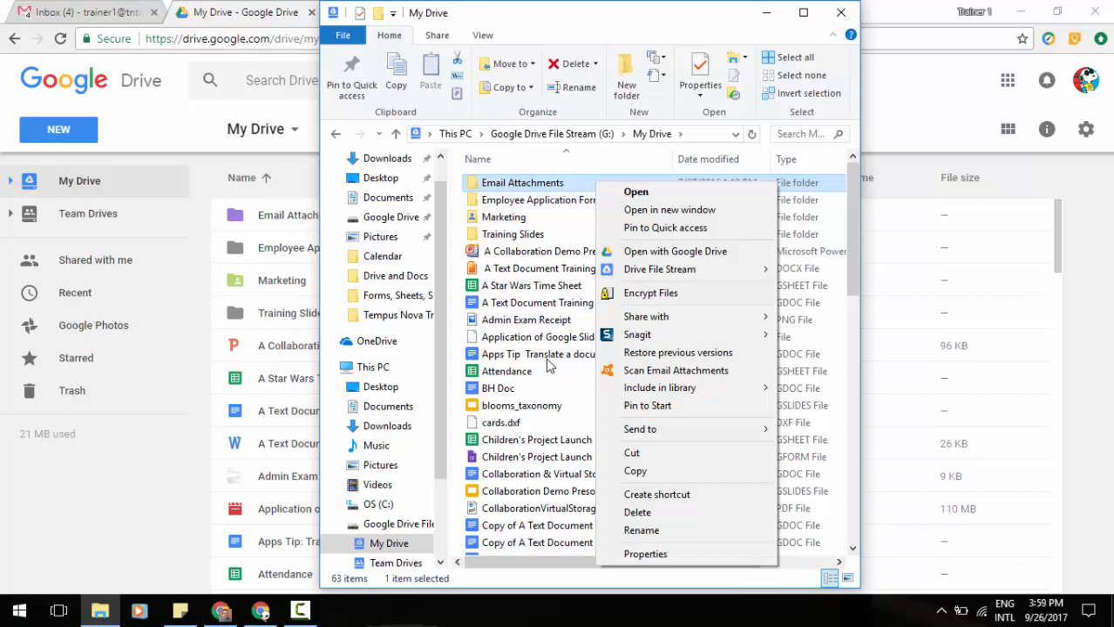
{"action": "mouse_move", "coordinate": [550, 365]}
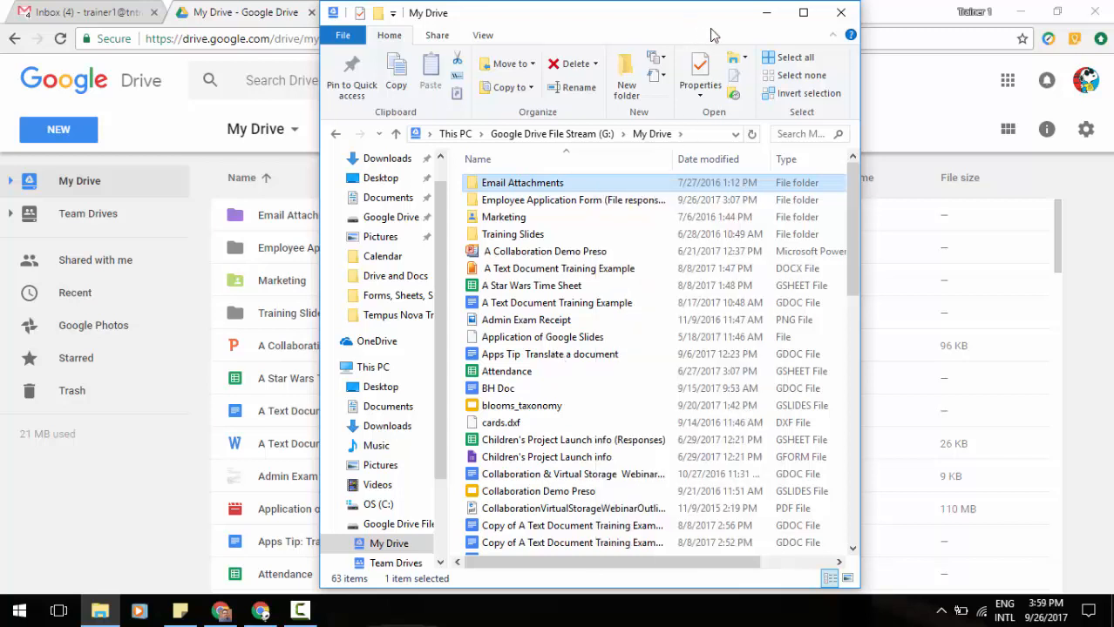
{"action": "mouse_move", "coordinate": [841, 12]}
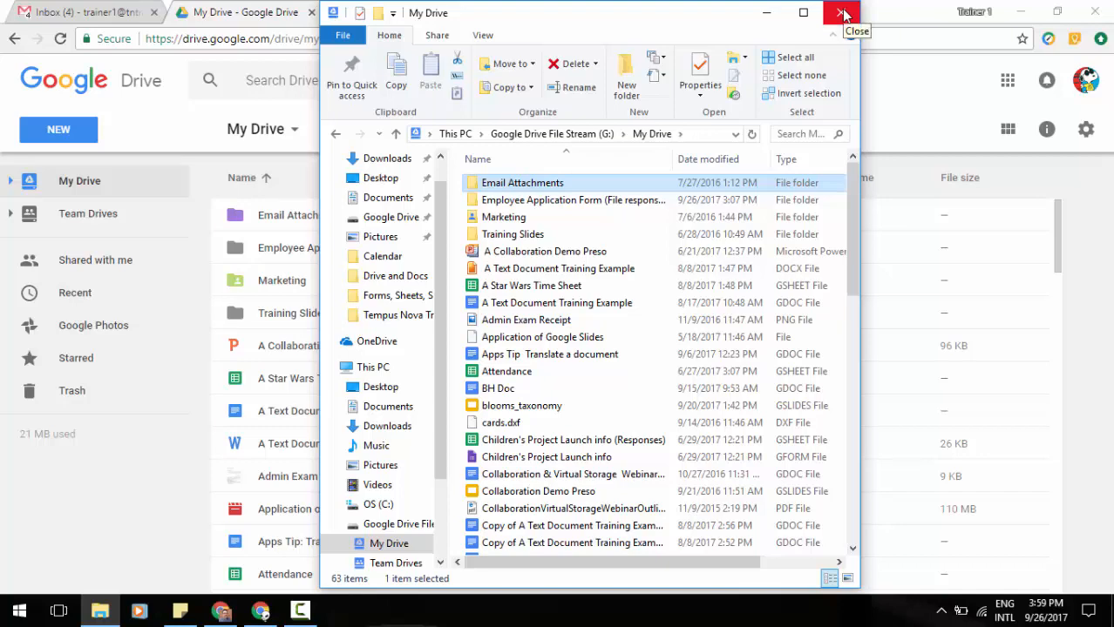
Close the G: drive File Explorer window to return to Google Drive.
{"action": "left_click", "coordinate": [841, 12]}
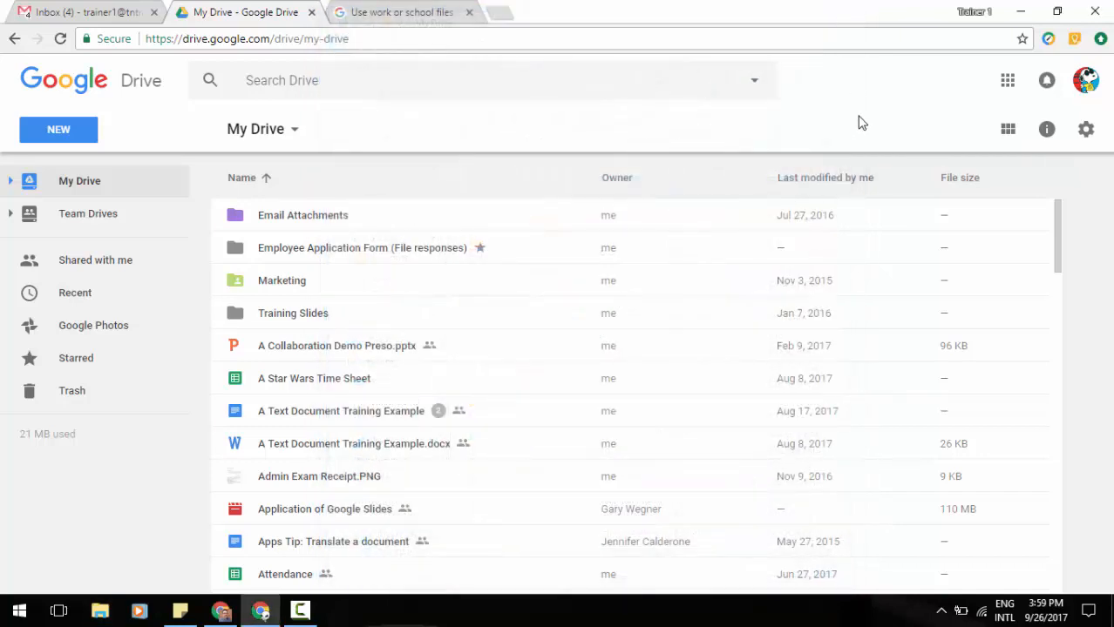